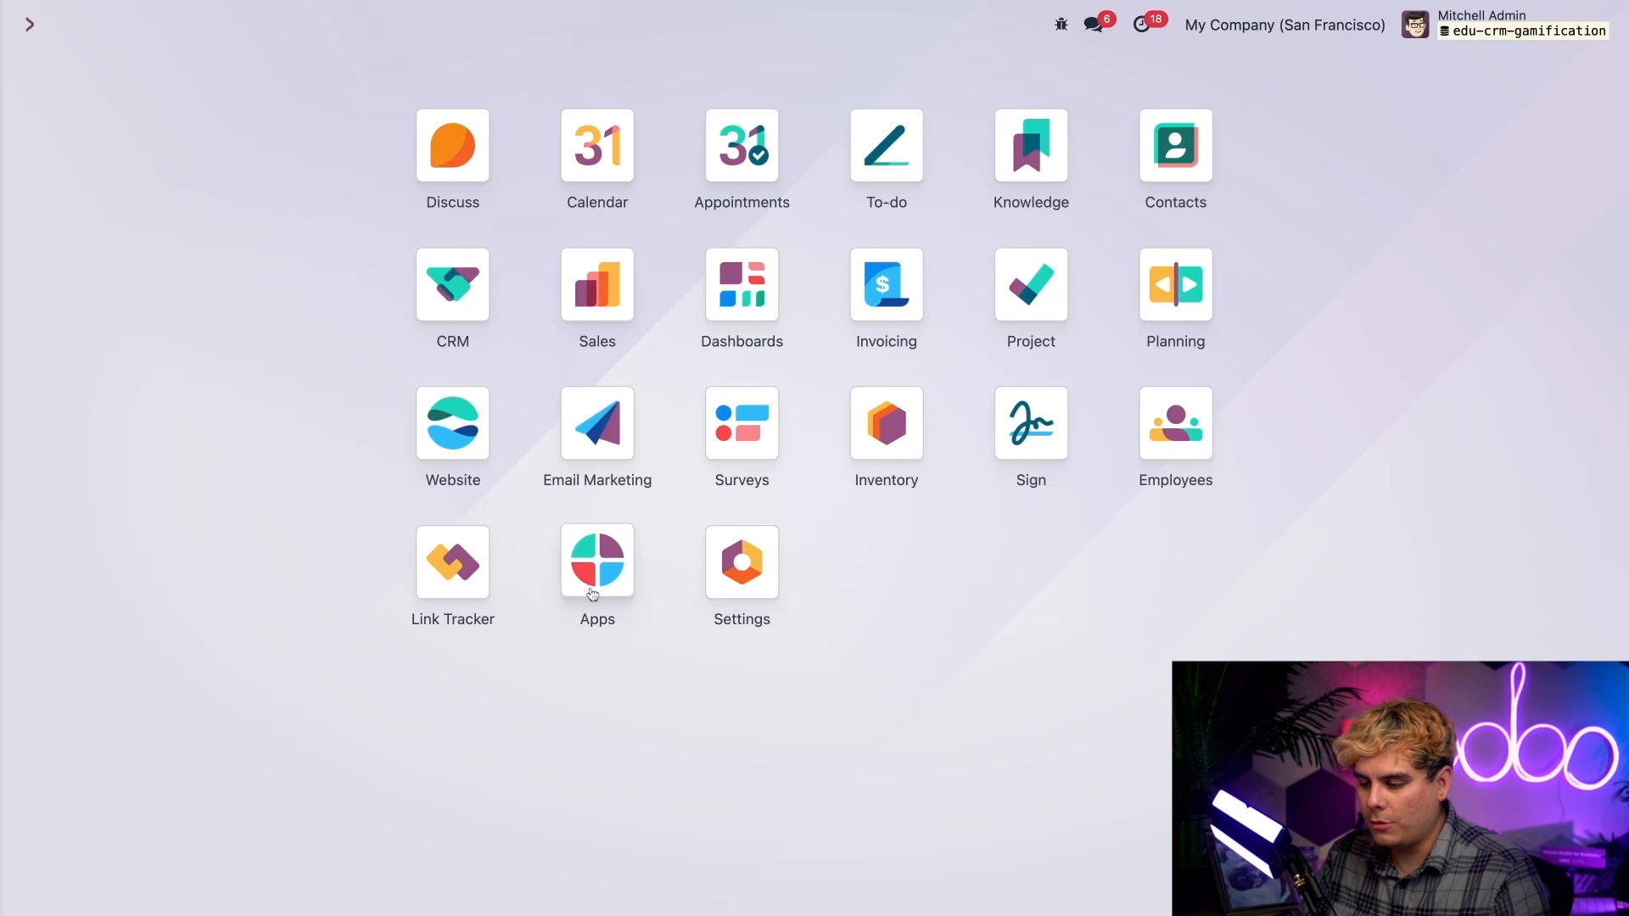
Filter the apps catalogue to modules matching 'gamification'
{"action": "left_click", "coordinate": [595, 561]}
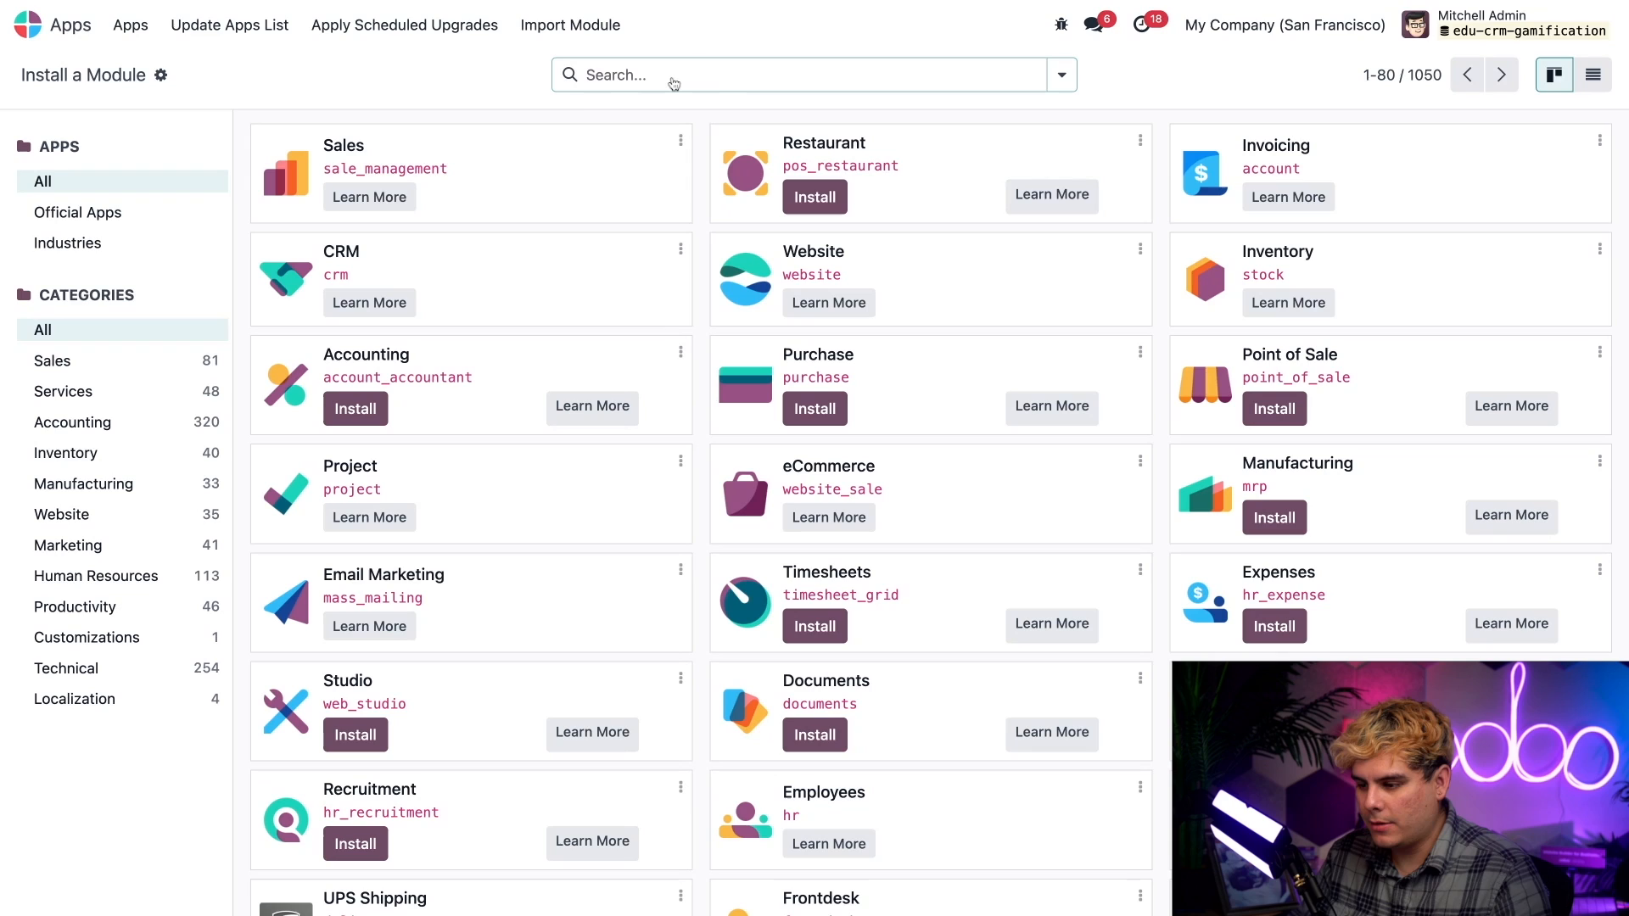
{"action": "type", "text": "gamificati"}
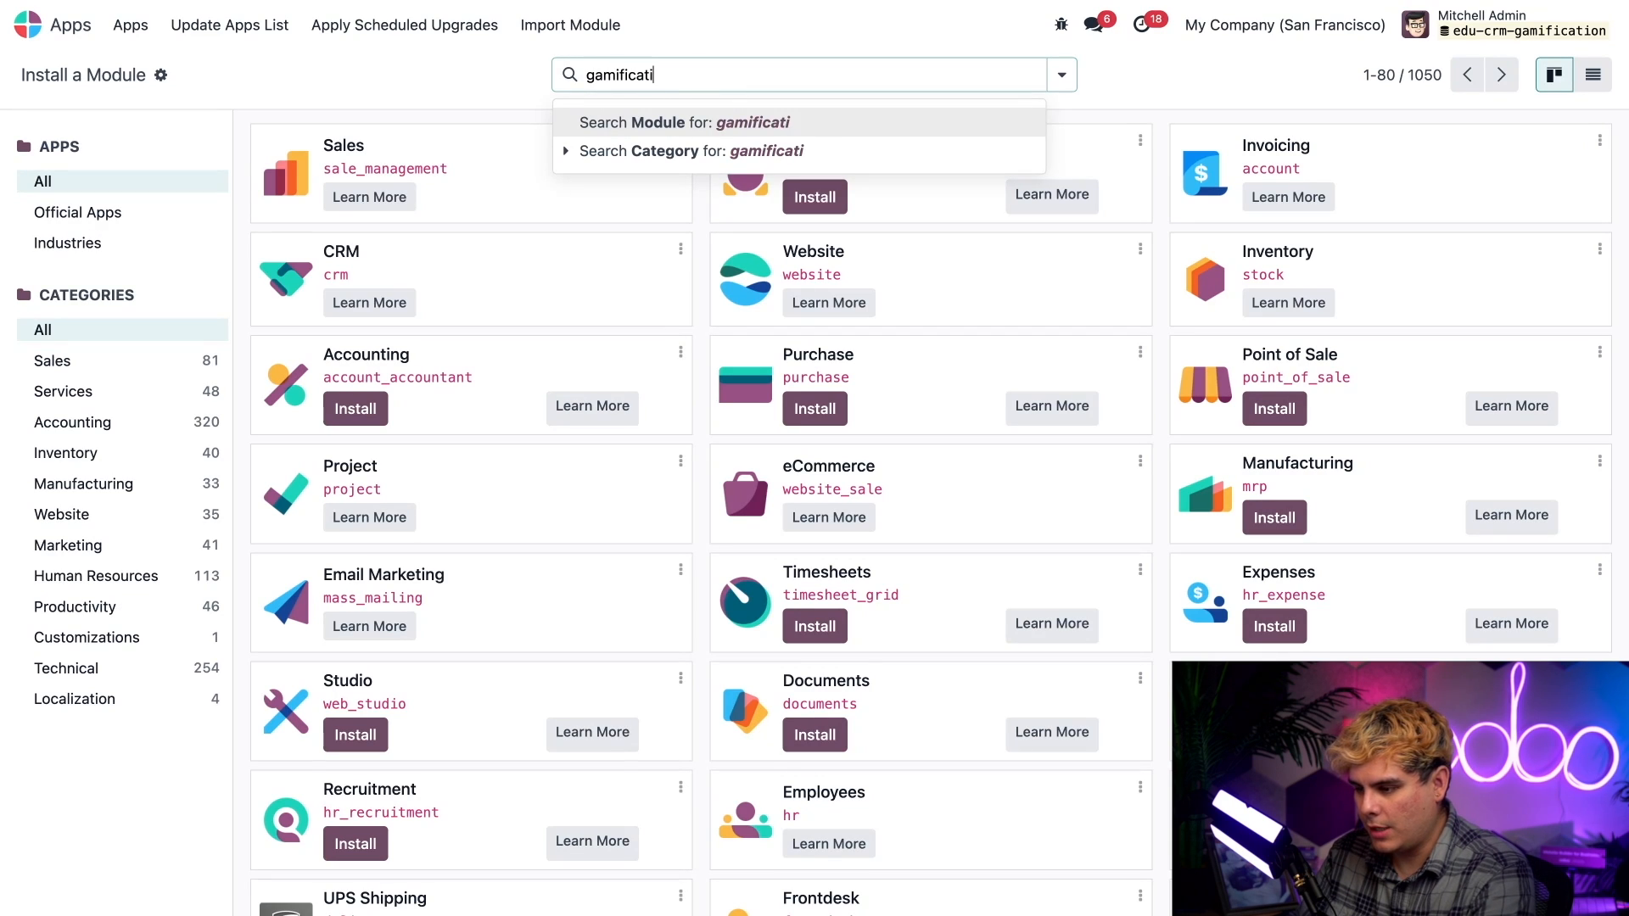
{"action": "left_click", "coordinate": [681, 122]}
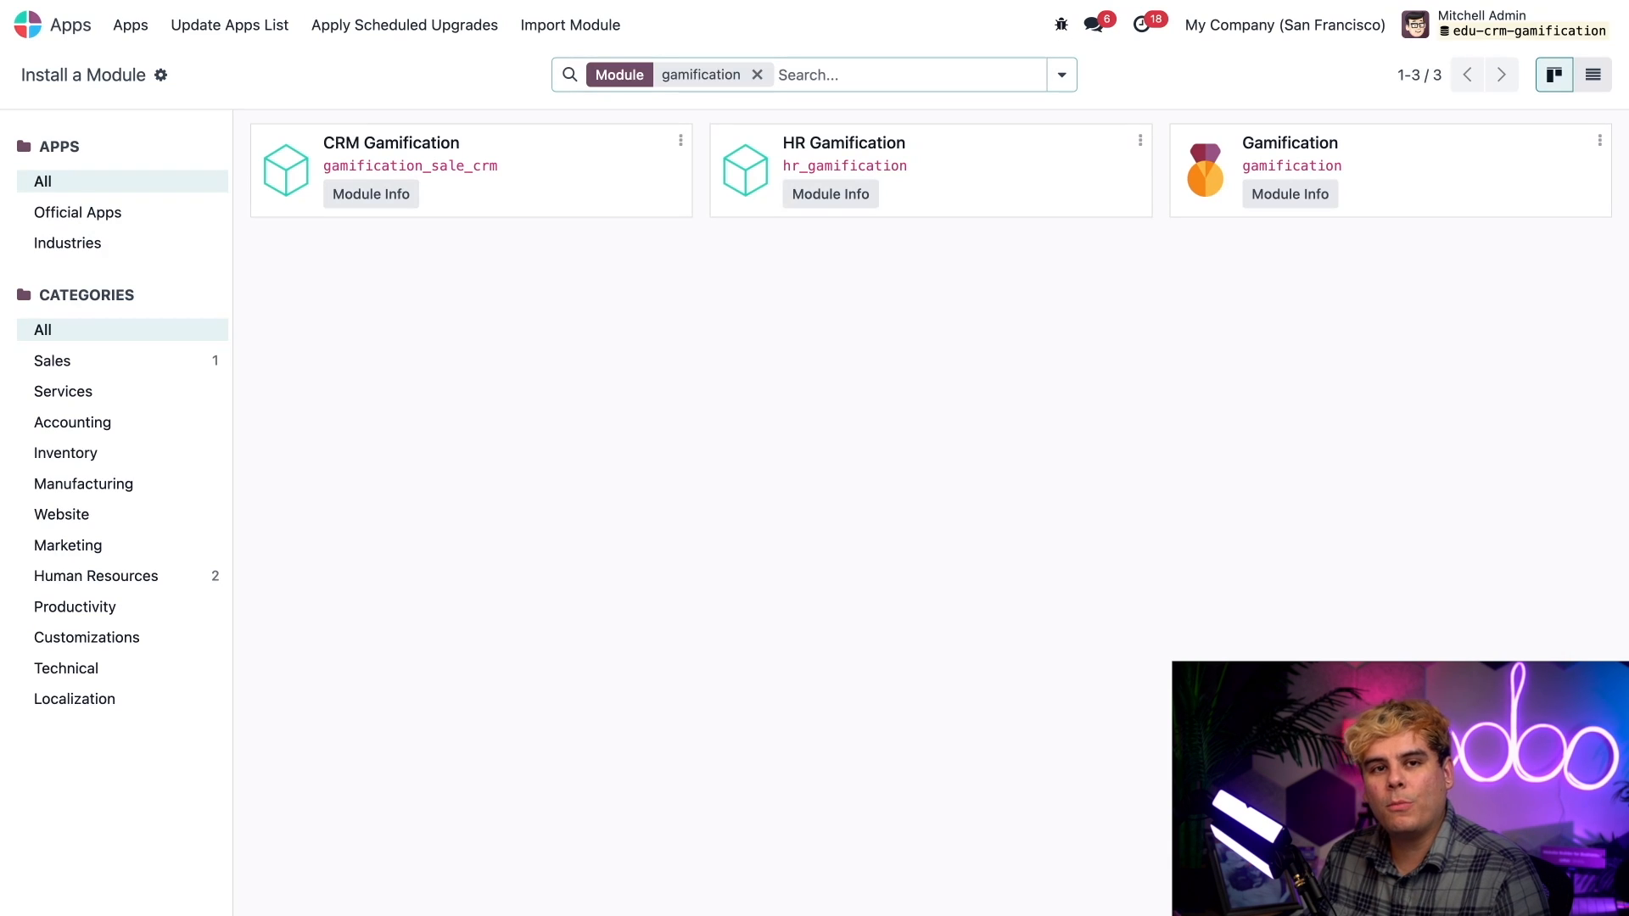
{"action": "mouse_move", "coordinate": [996, 353]}
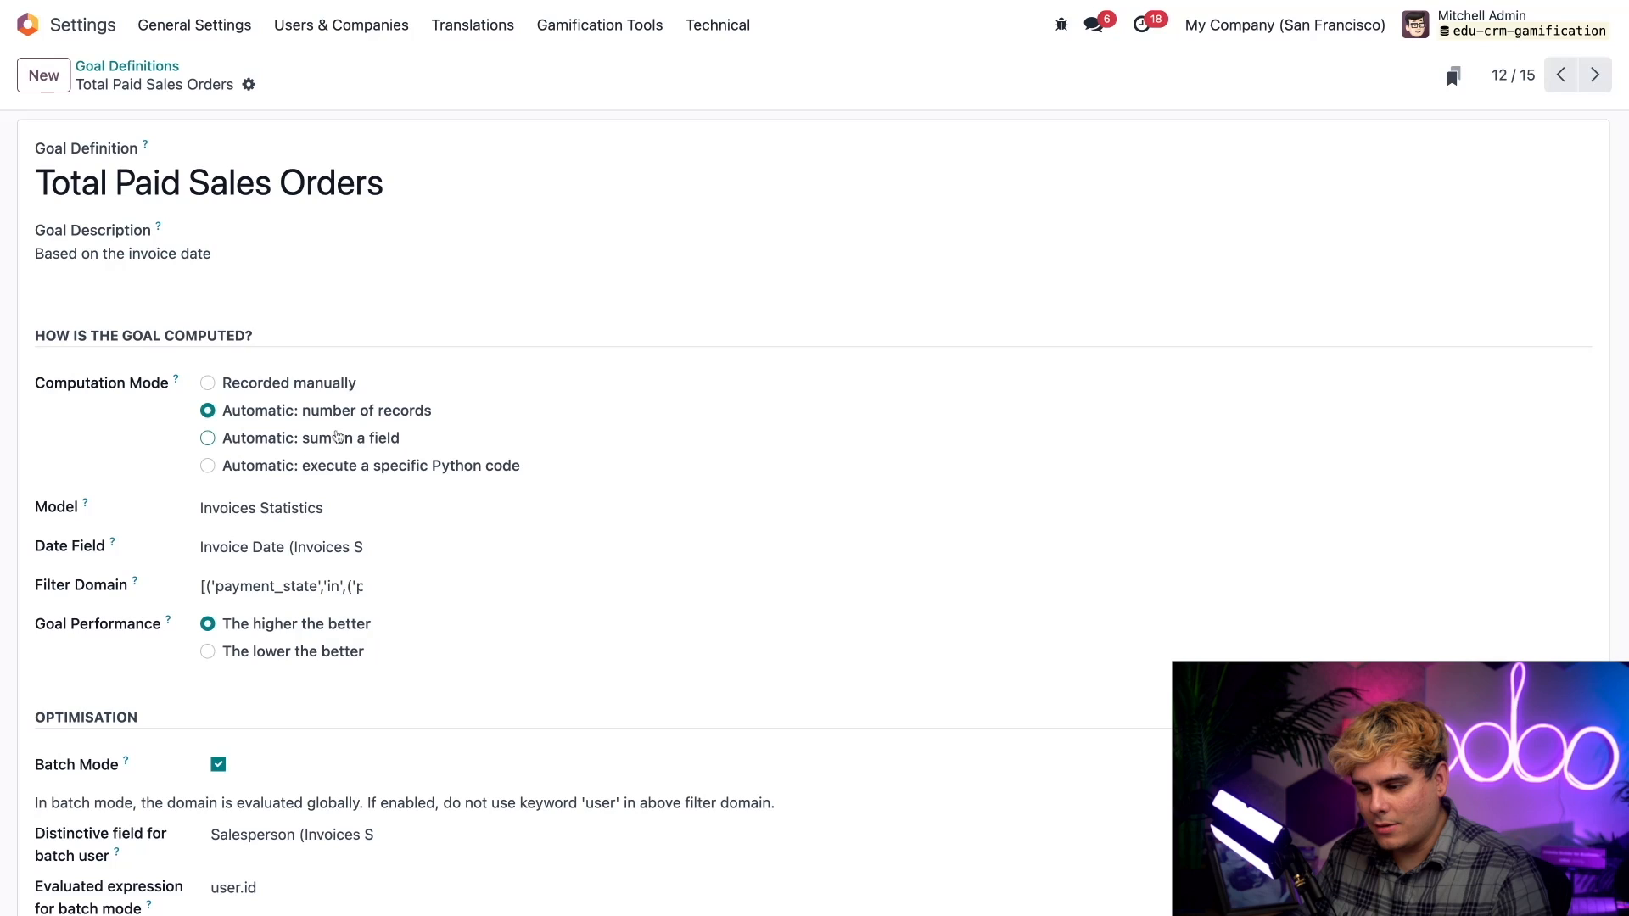
Compute the goal by summing the Untaxed Total field and save the definition
{"action": "left_click", "coordinate": [207, 437]}
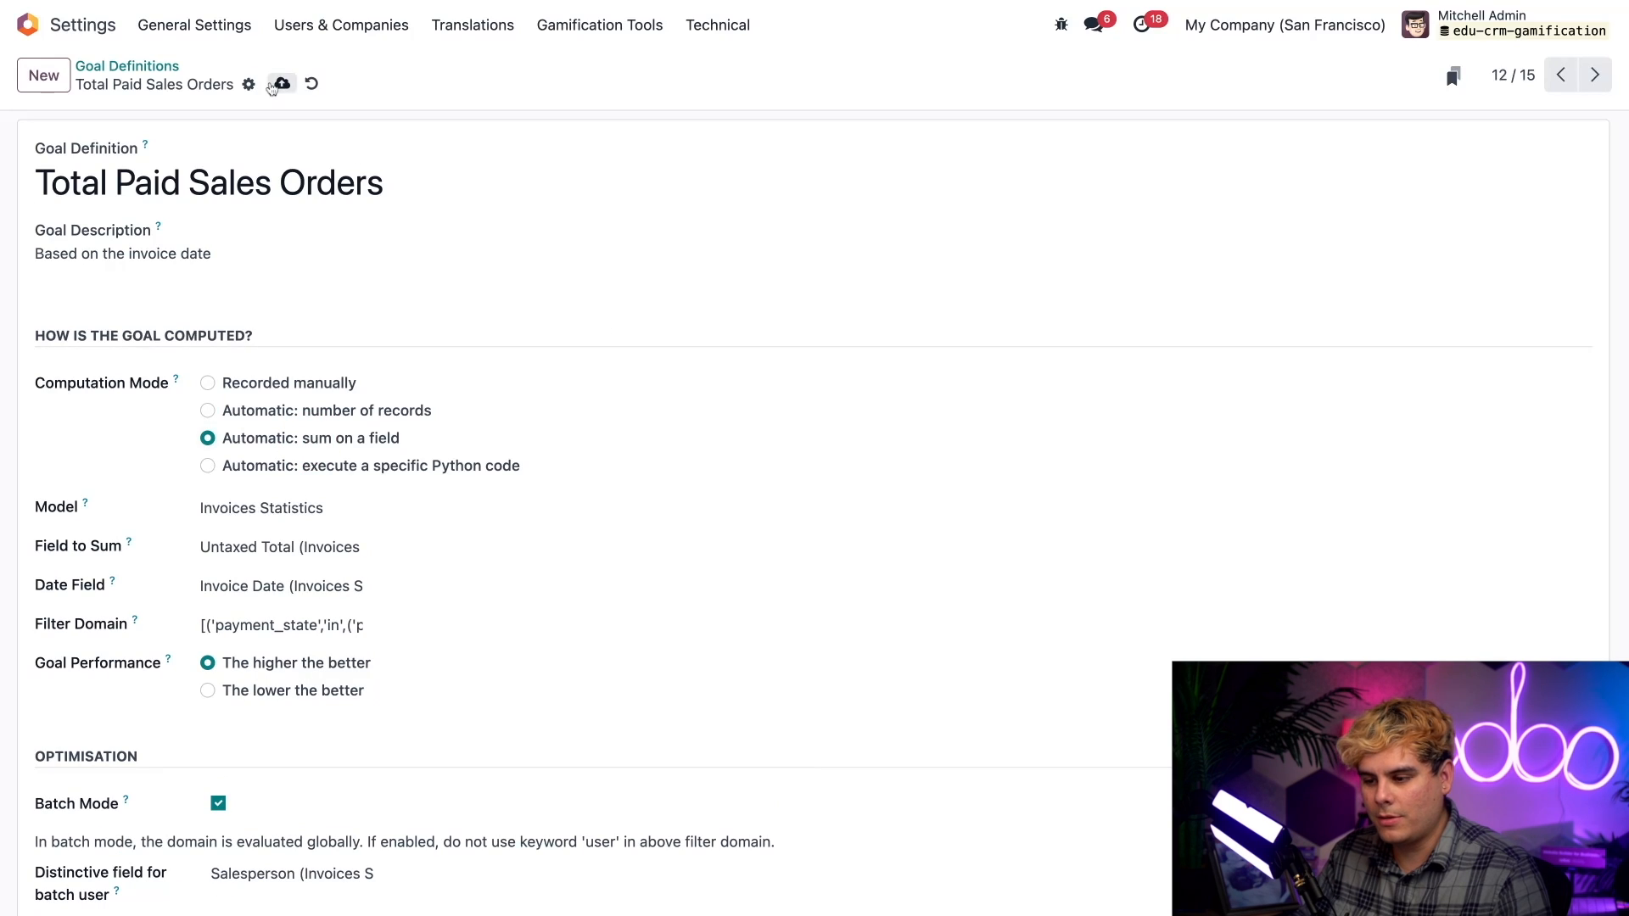
{"action": "left_click", "coordinate": [280, 85]}
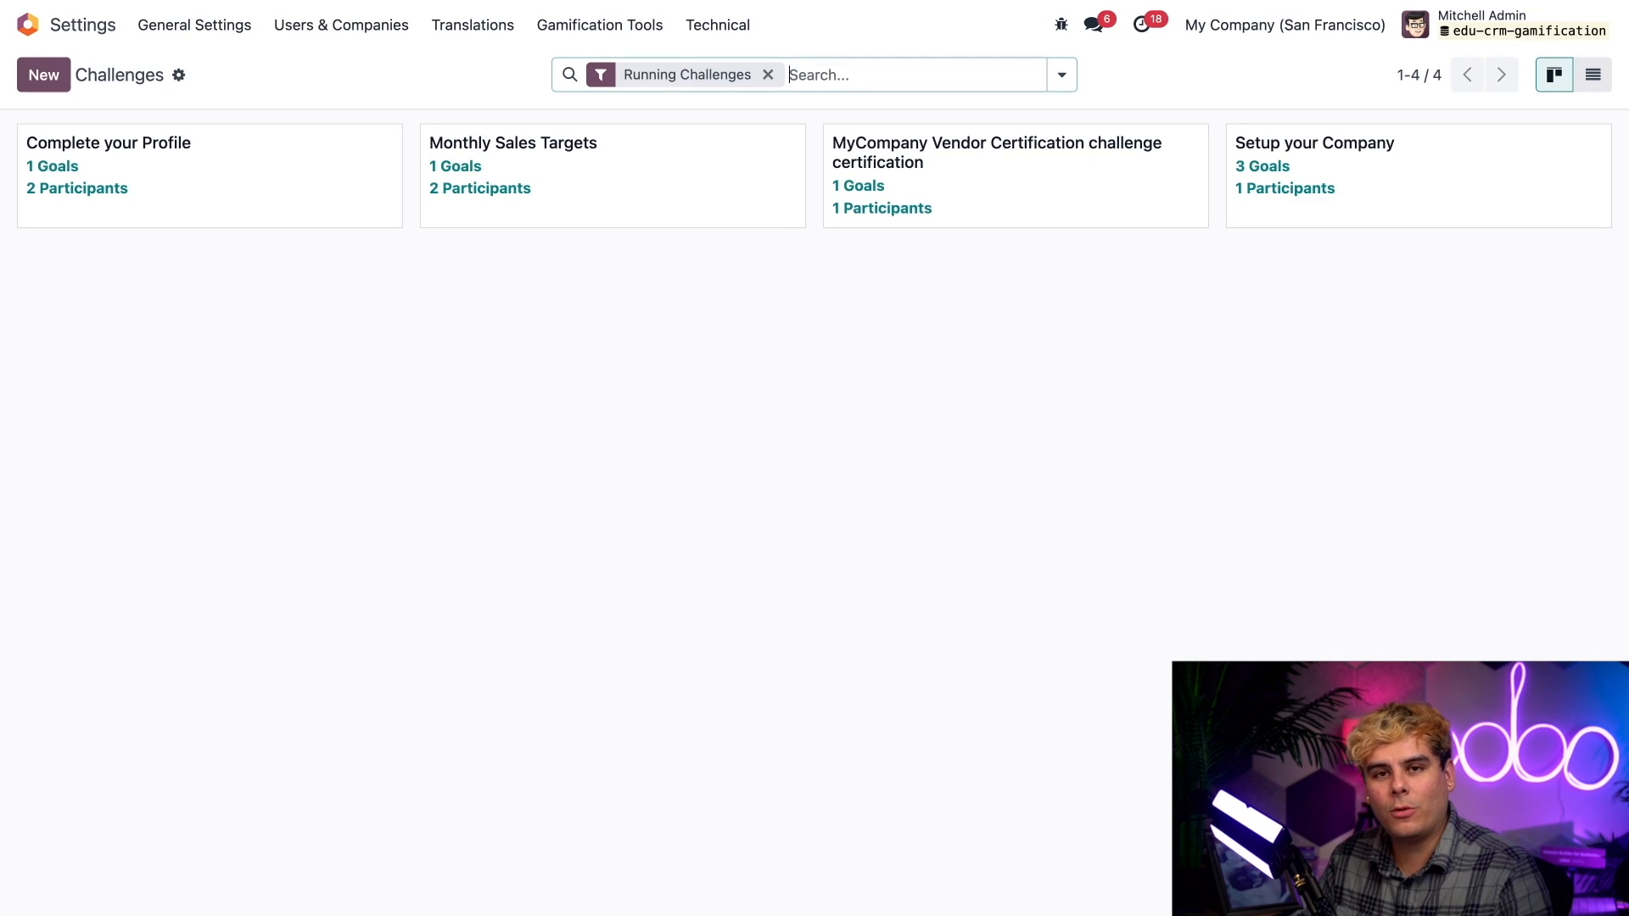
{"action": "mouse_move", "coordinate": [392, 309]}
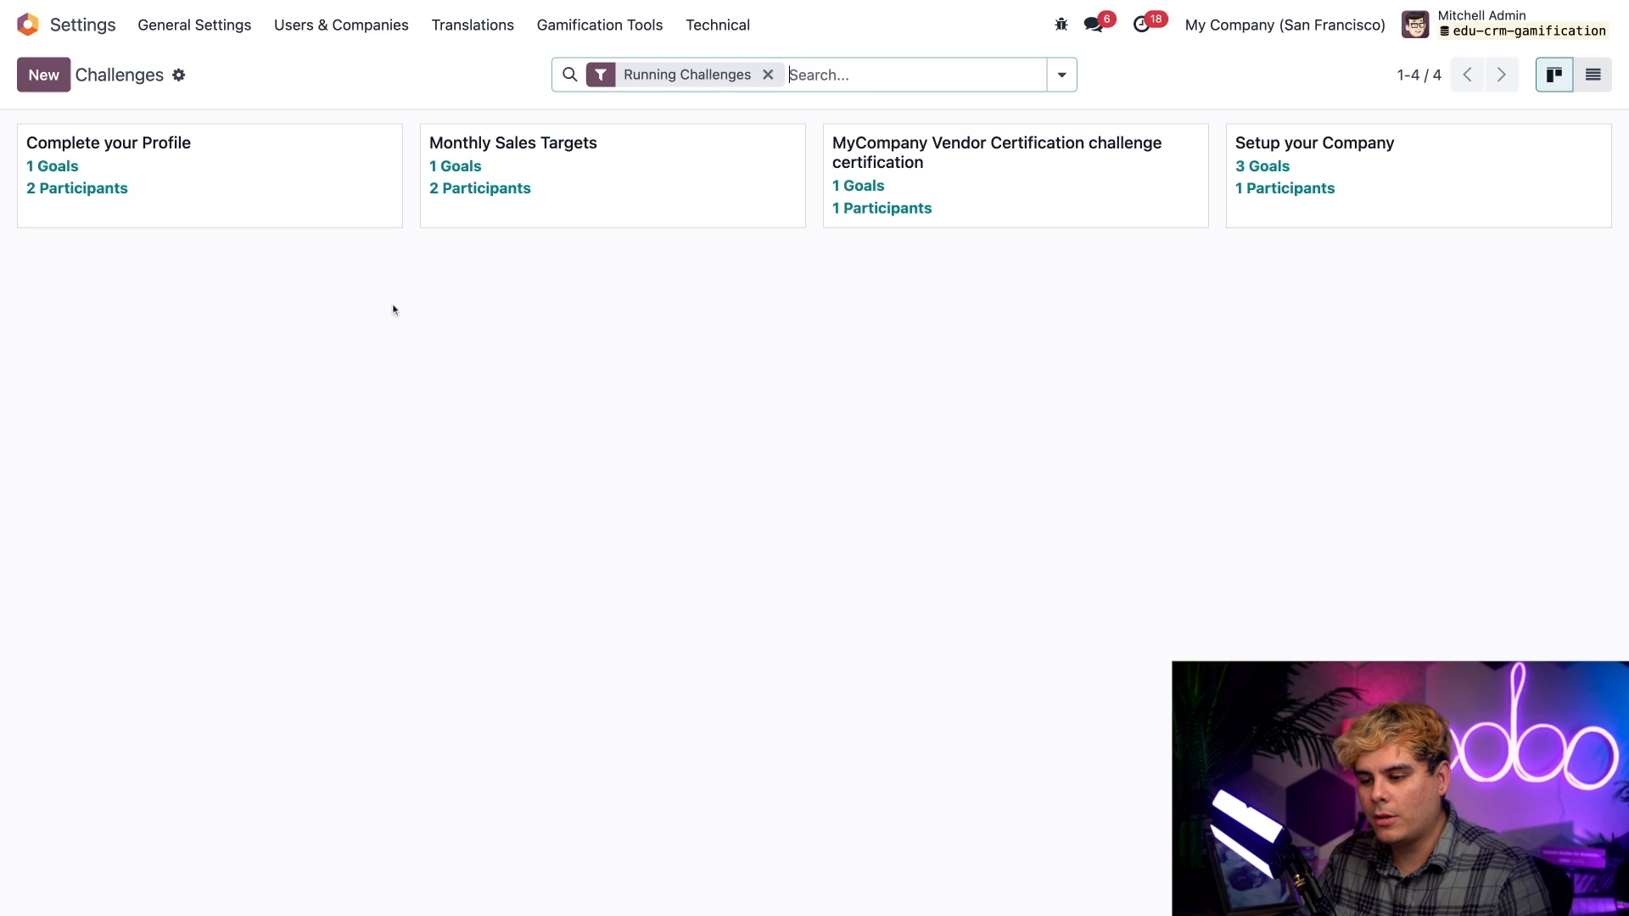
Create a challenge named 'Monthly Paid SOs.' and remove the Internal User group rule
{"action": "left_click", "coordinate": [42, 74]}
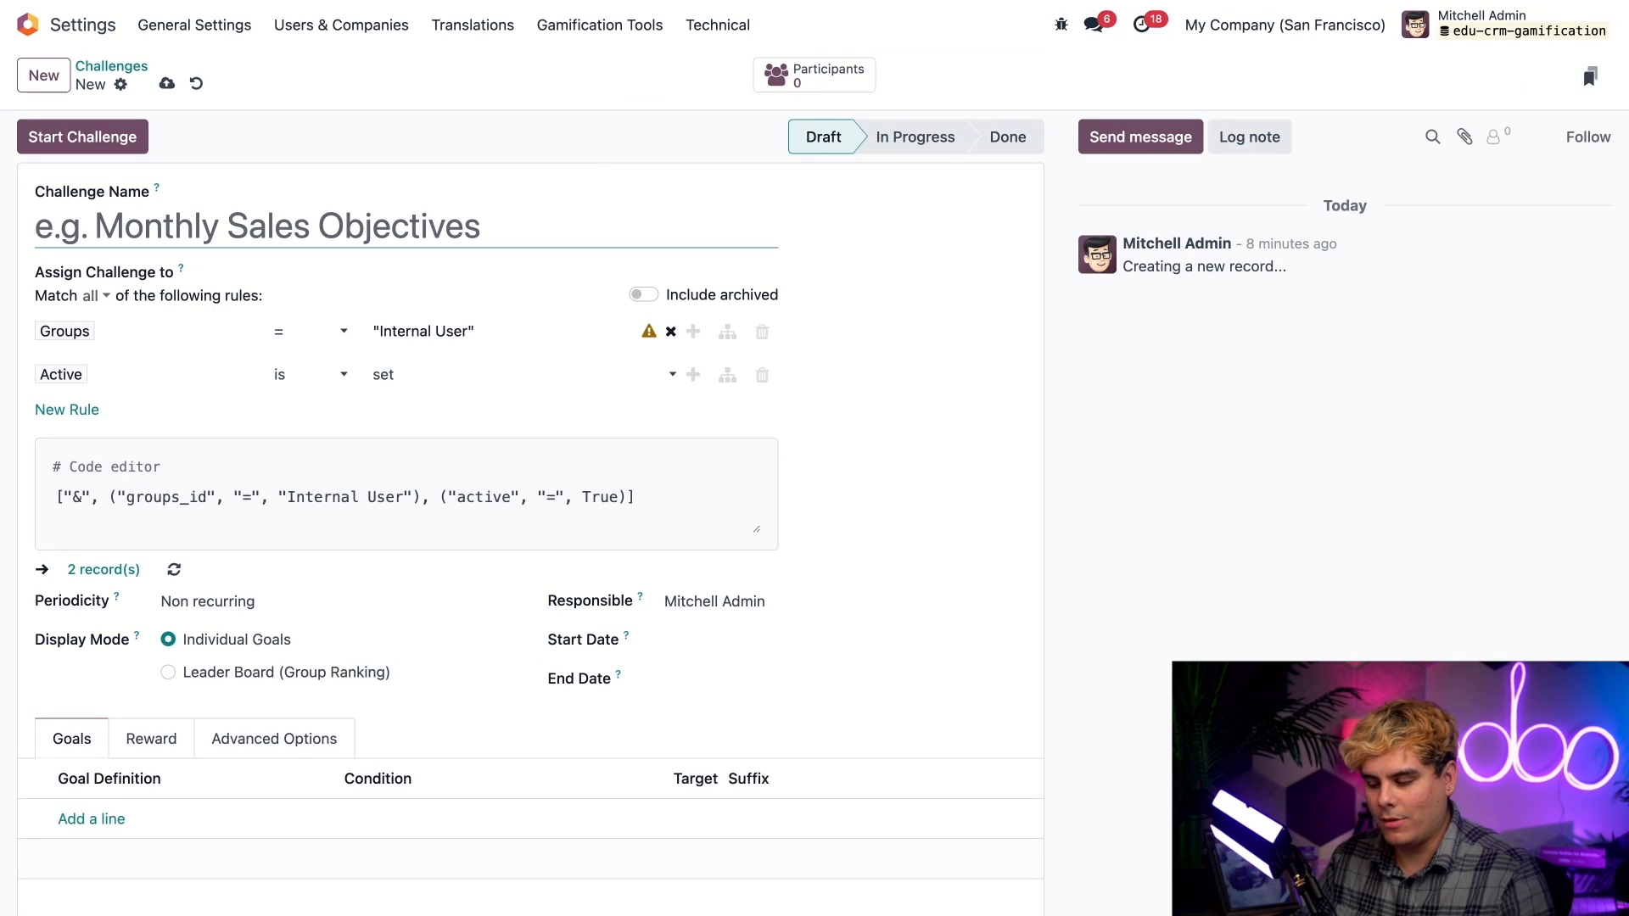
{"action": "type", "text": "Monthly Paid SOs."}
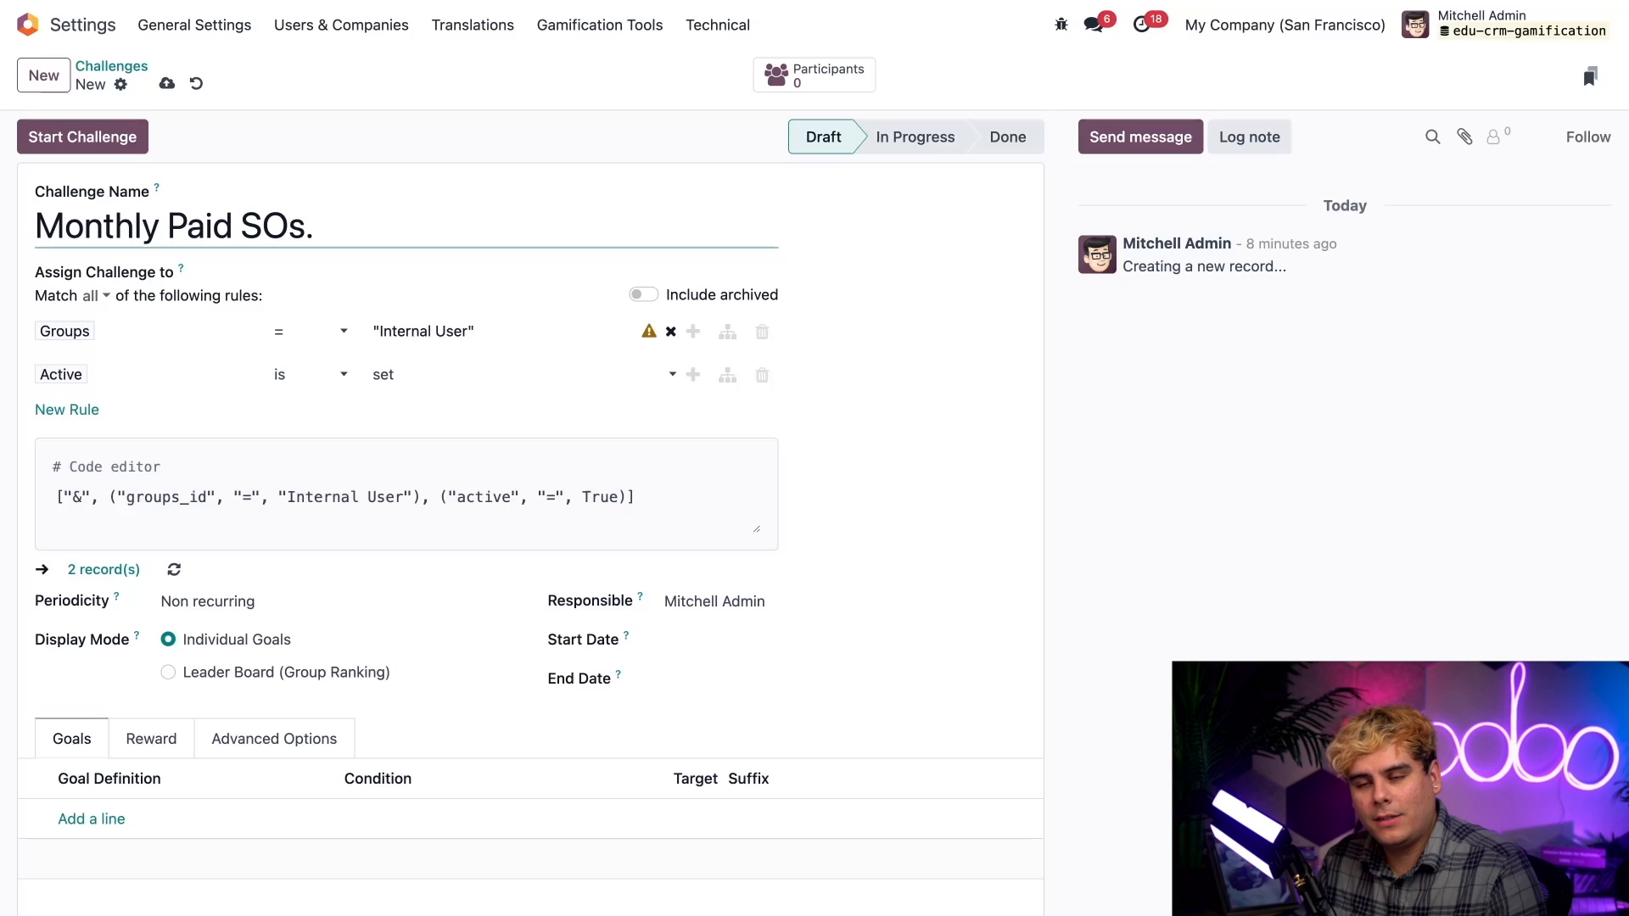
{"action": "left_click", "coordinate": [761, 331]}
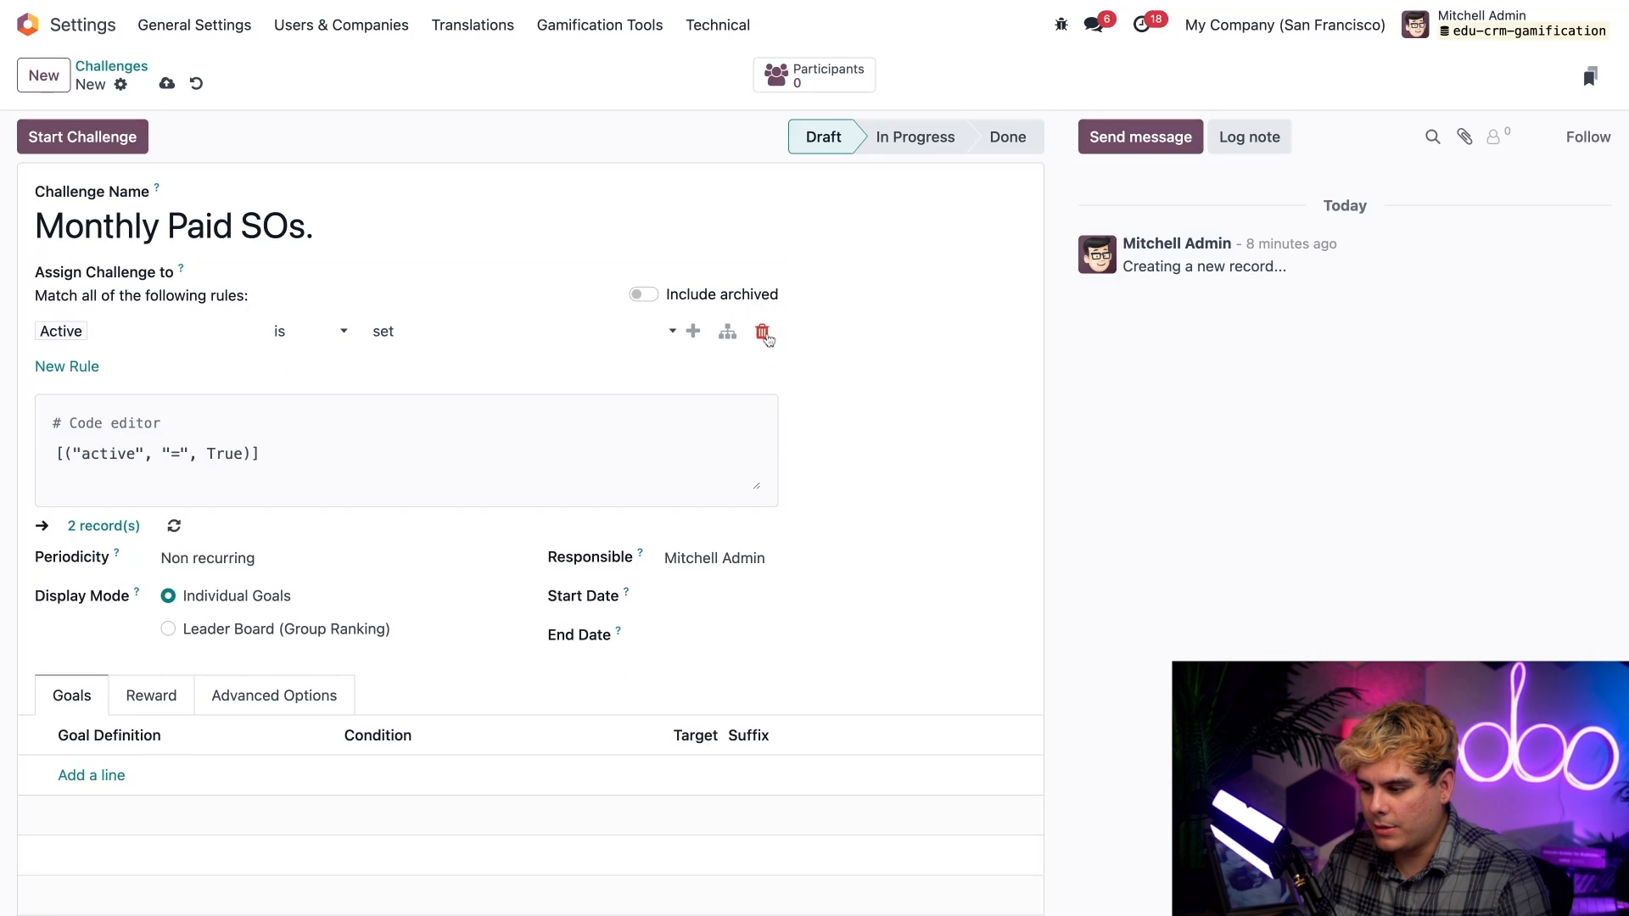
Set the assignment rule to Sales Team Members contains 'marc', matching one record
{"action": "left_click", "coordinate": [765, 330]}
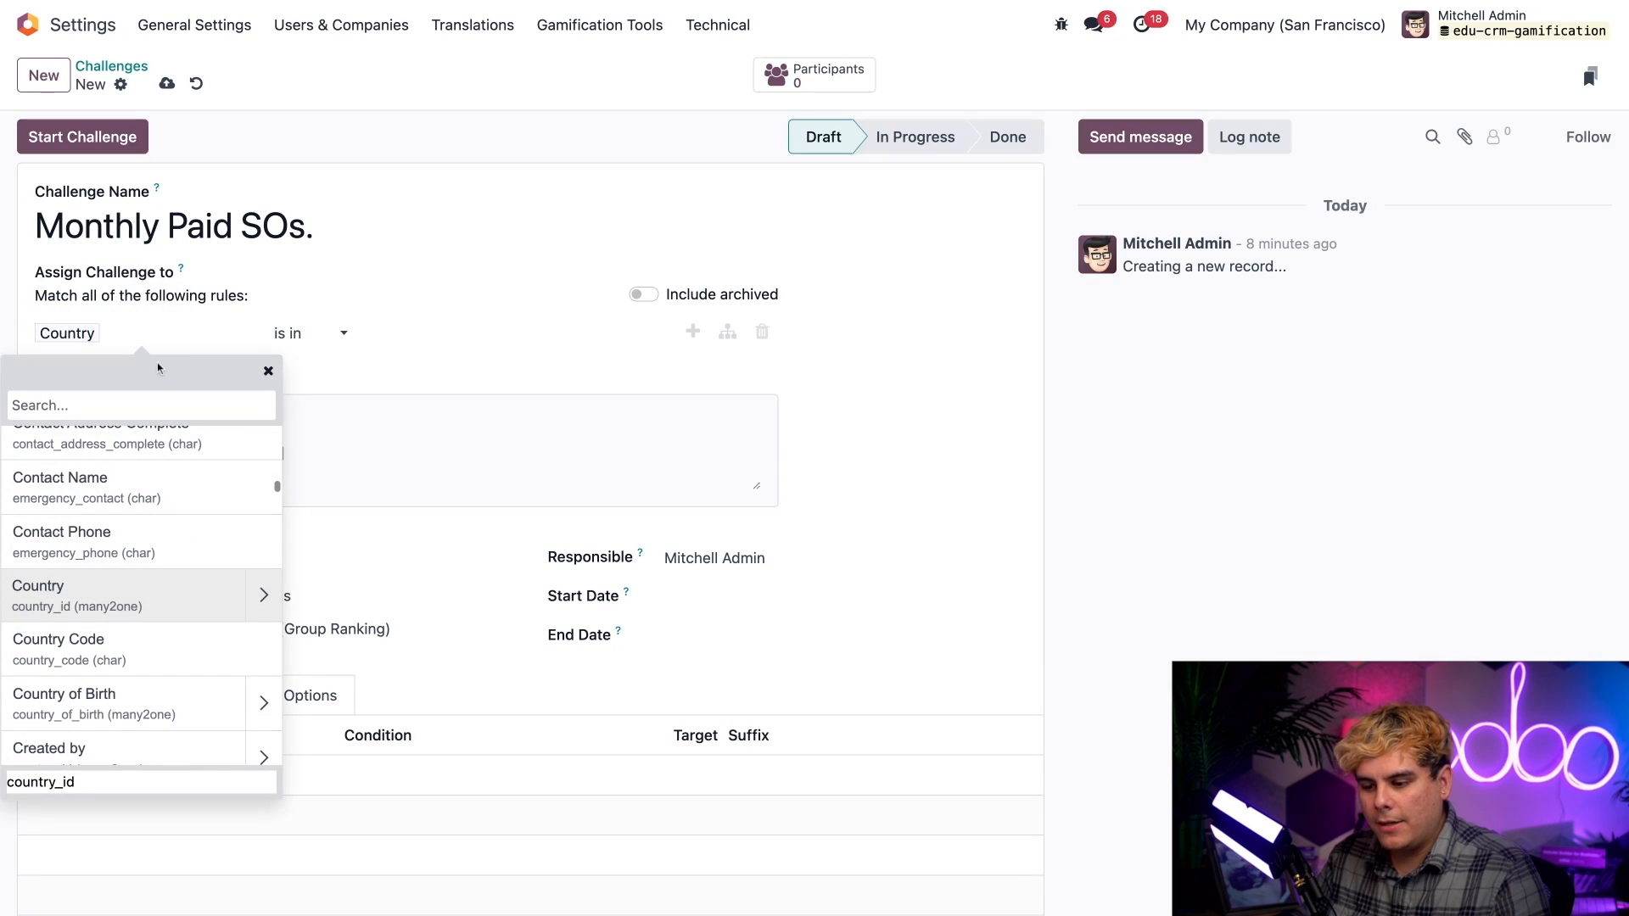
{"action": "mouse_move", "coordinate": [143, 394]}
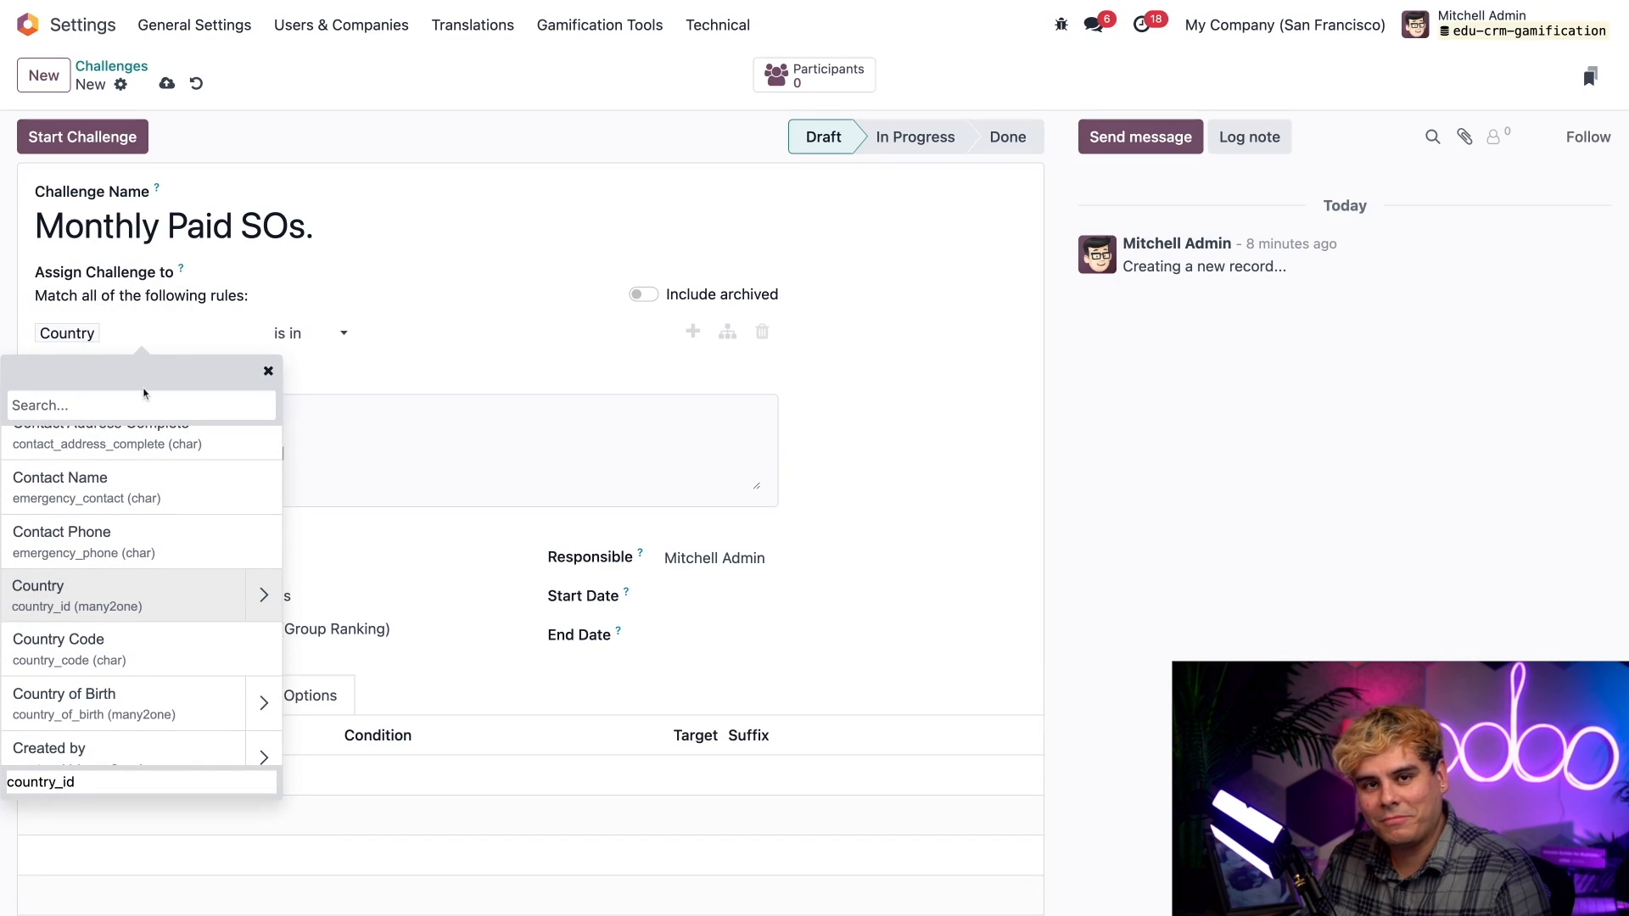
{"action": "type", "text": "sales tea"}
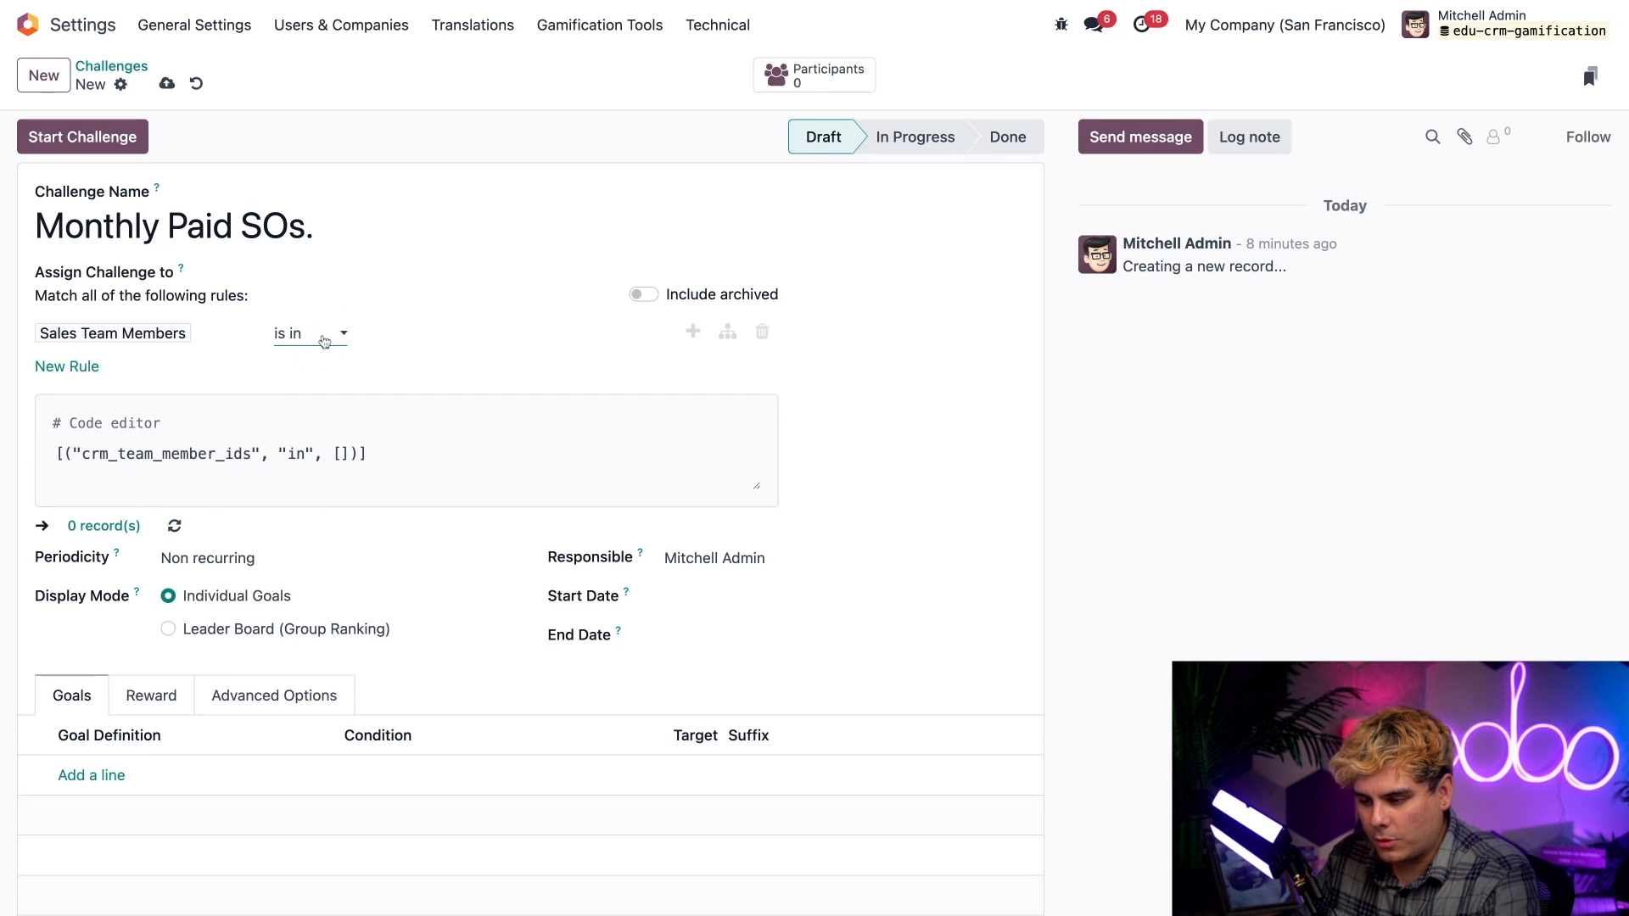
{"action": "type", "text": "m"}
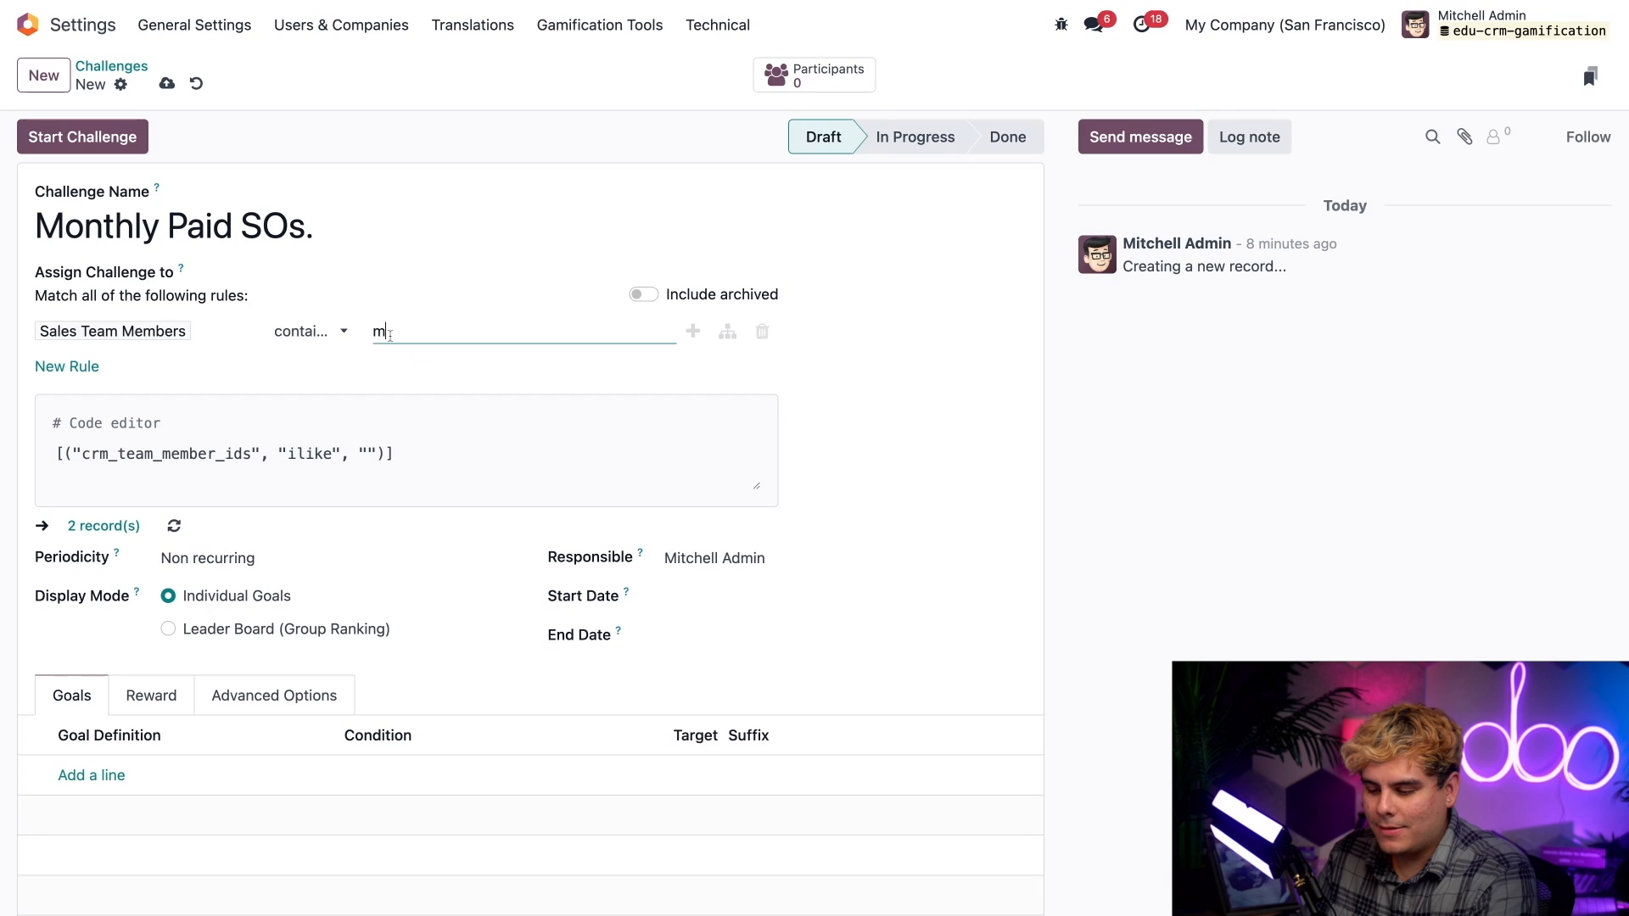
{"action": "type", "text": "arc"}
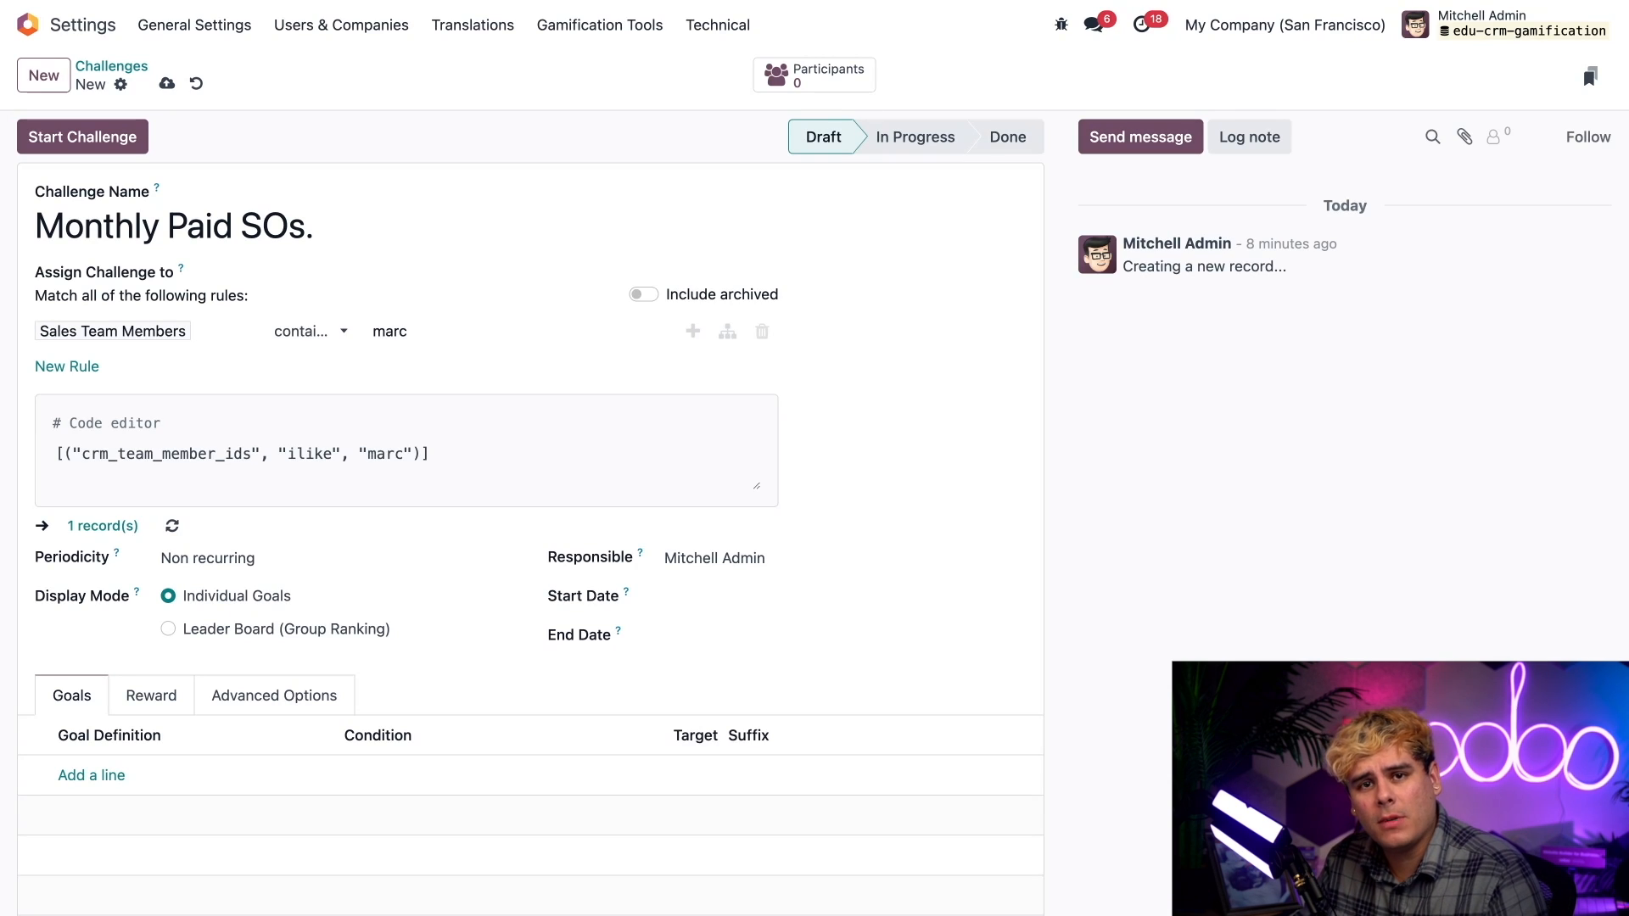
{"action": "left_click", "coordinate": [112, 331]}
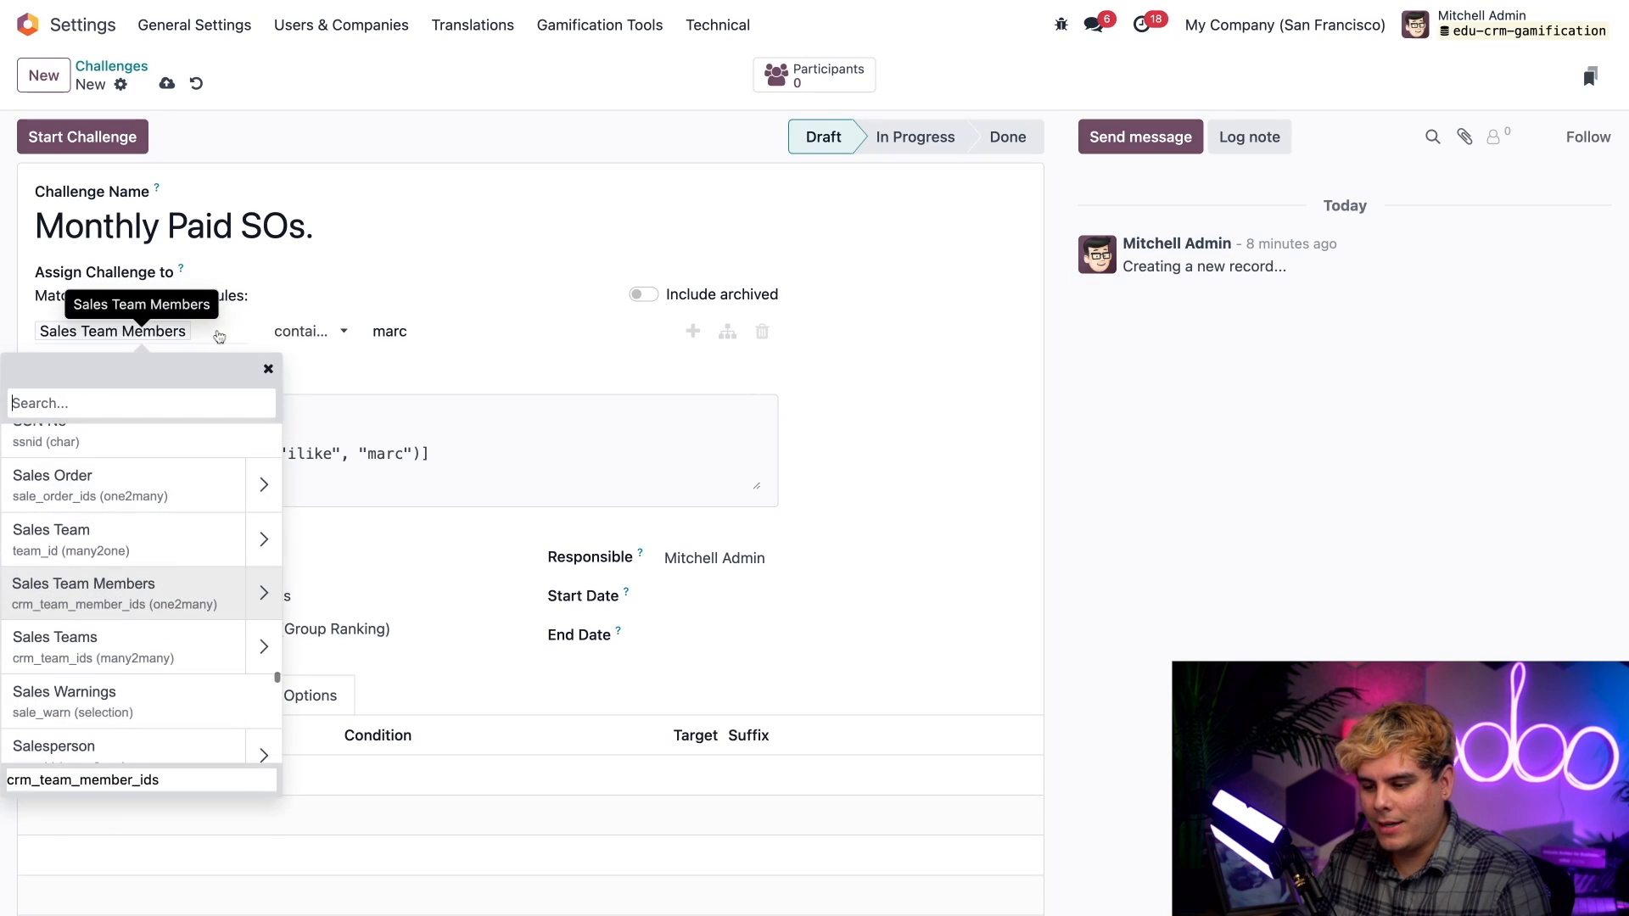
Change the rule to Sales Teams contains 'us' and preview the two matching users
{"action": "left_click", "coordinate": [54, 646]}
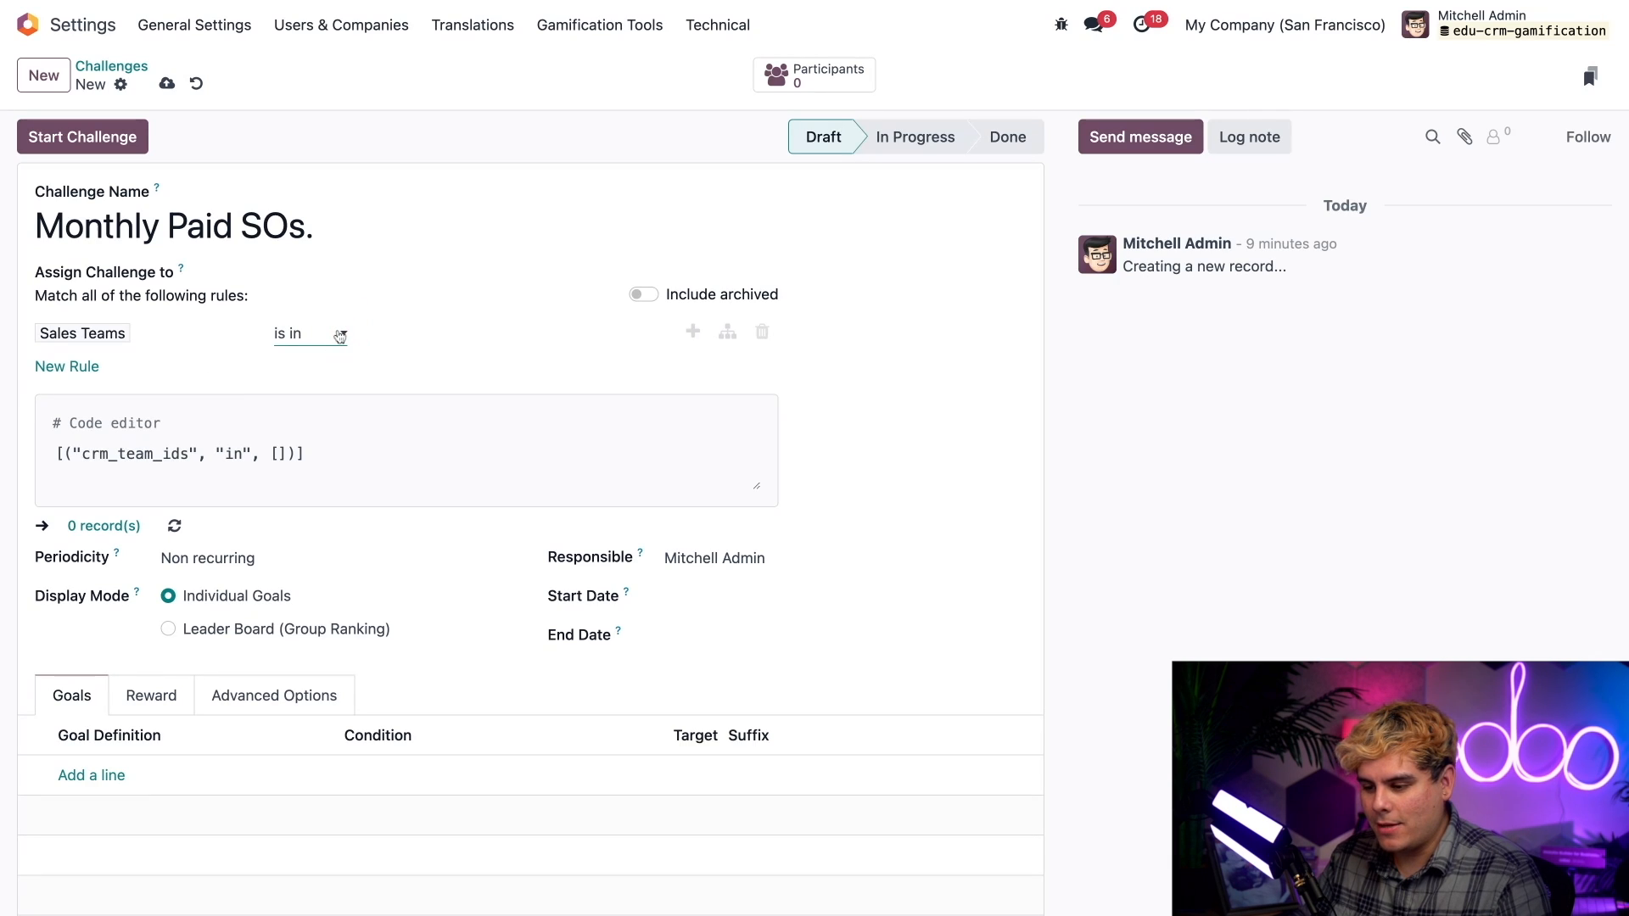
{"action": "left_click", "coordinate": [309, 332]}
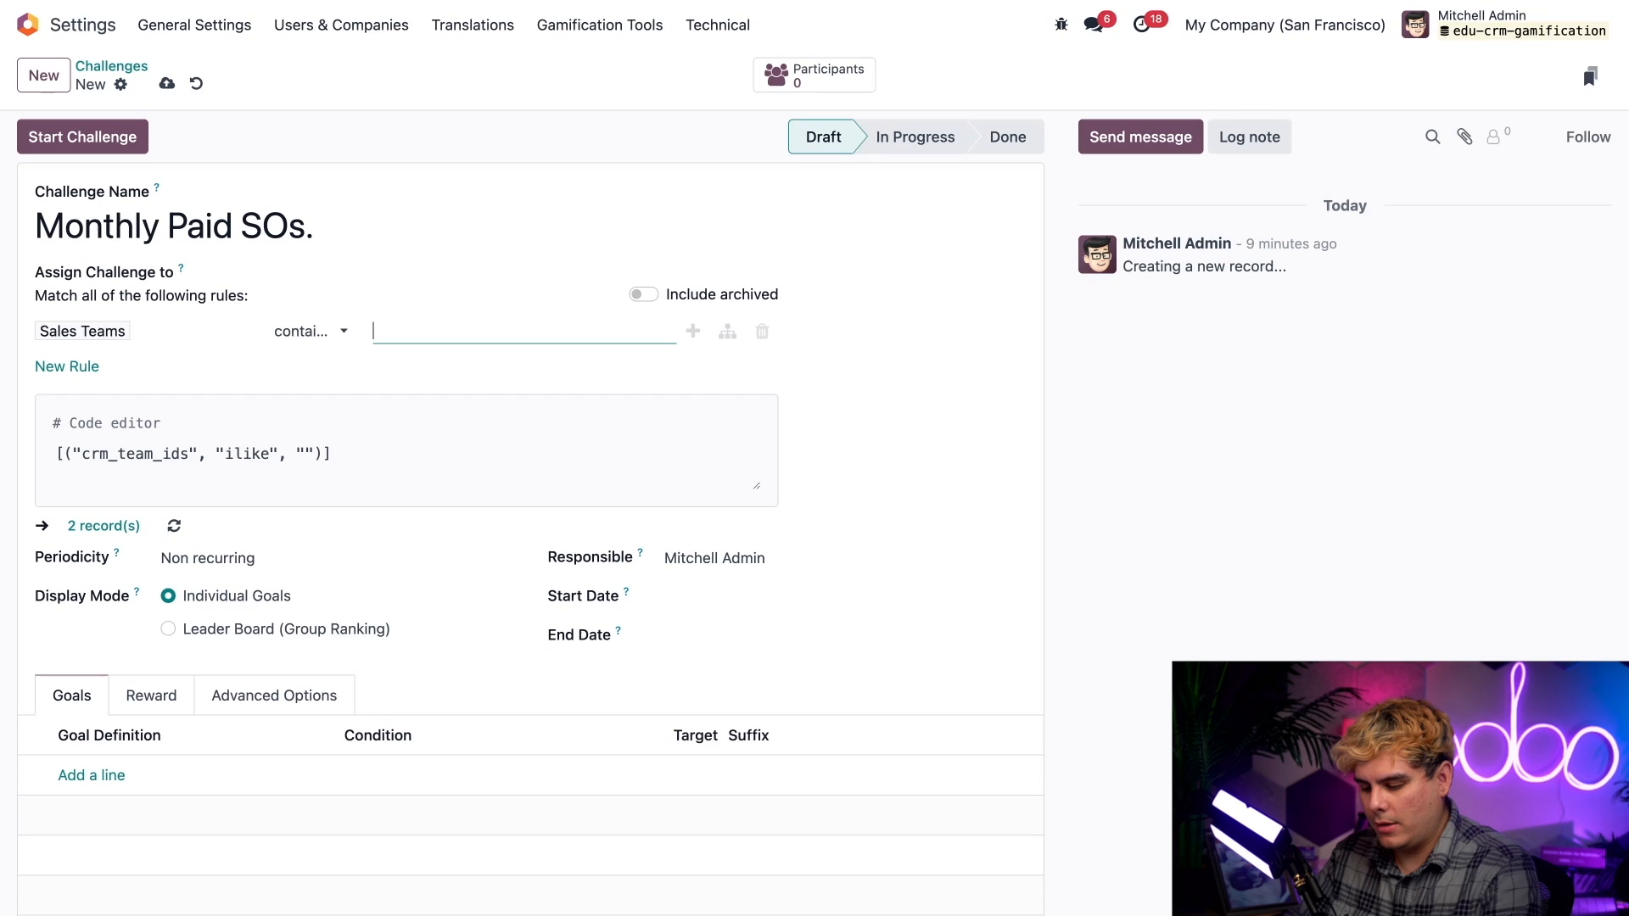
{"action": "type", "text": "us"}
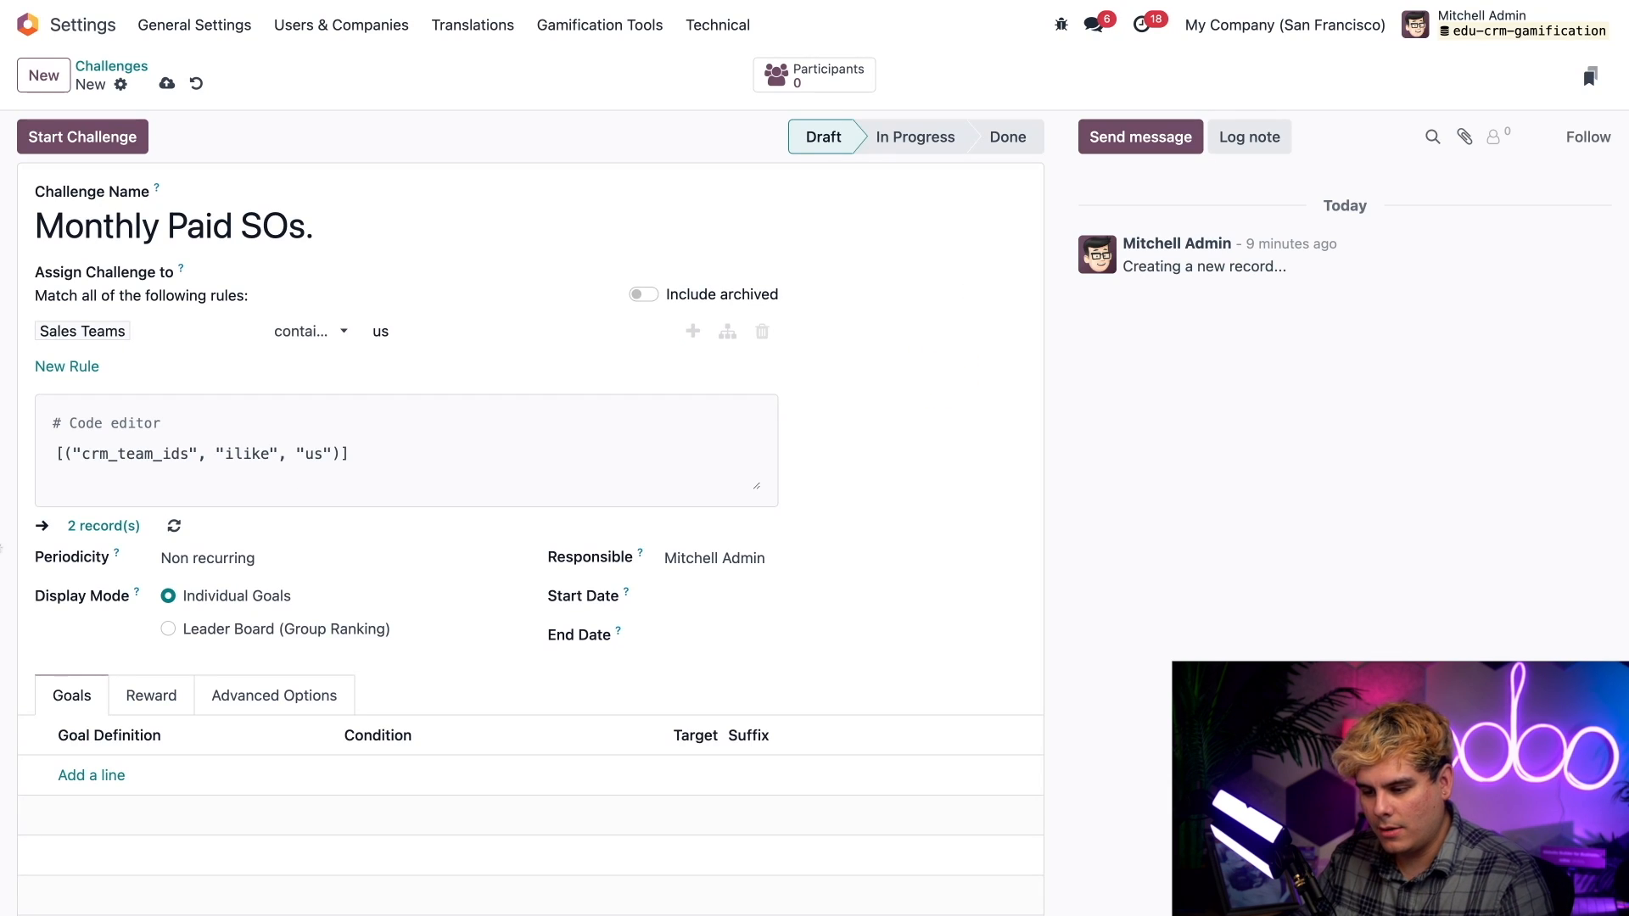
{"action": "left_click", "coordinate": [104, 526]}
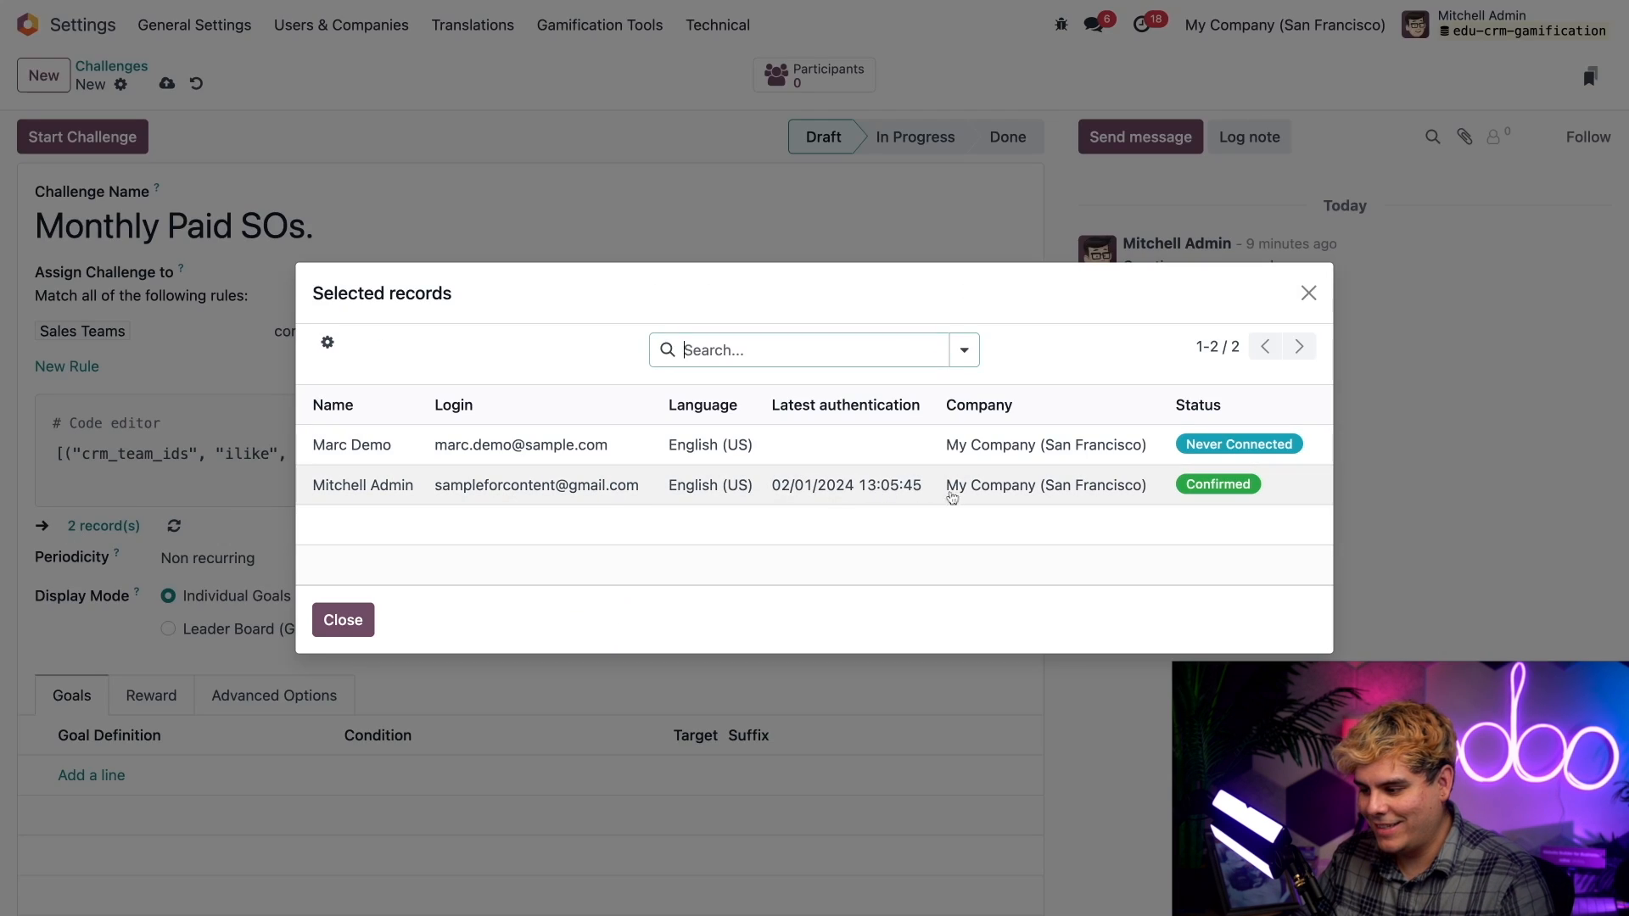
{"action": "left_click", "coordinate": [341, 619]}
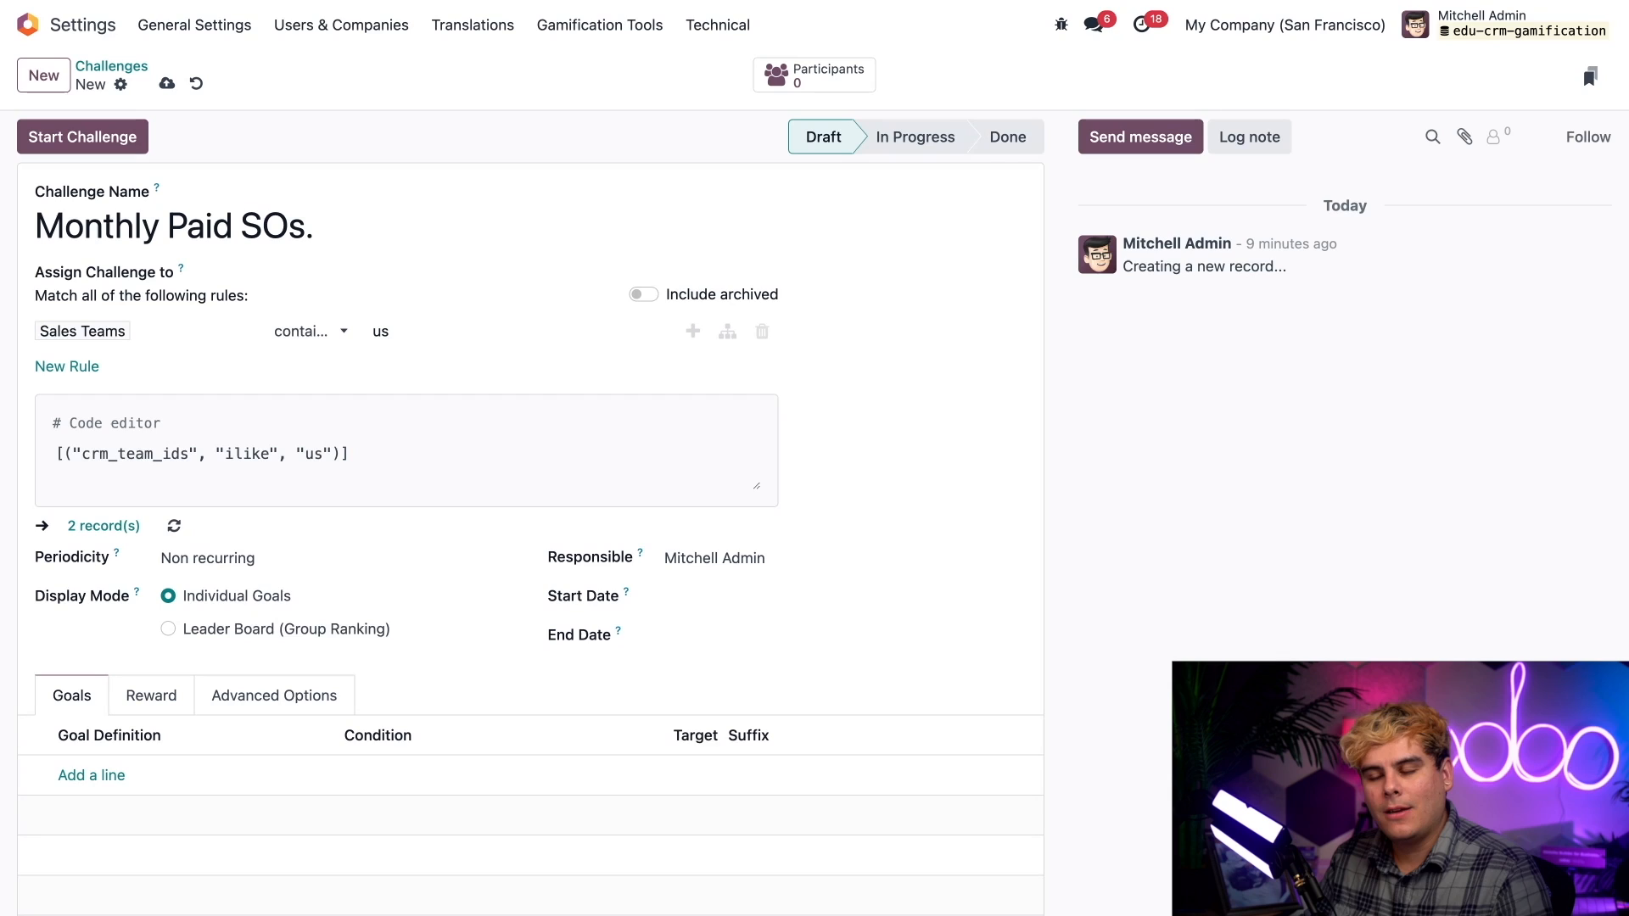
{"action": "mouse_move", "coordinate": [941, 466]}
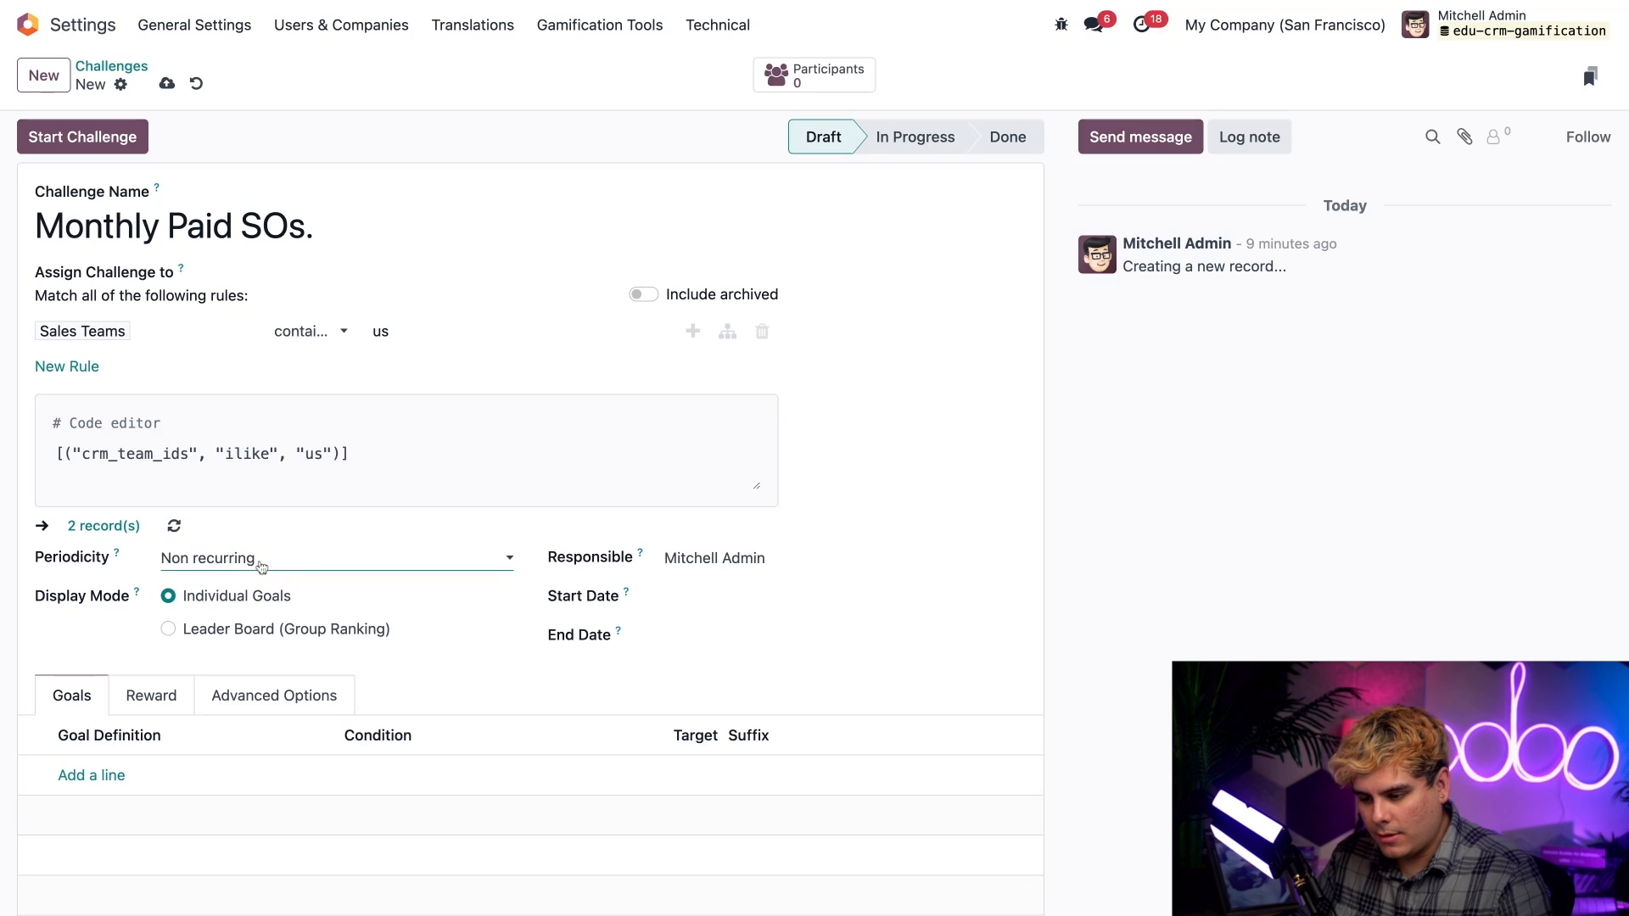
Set Monthly periodicity with individual goals, running 02/01/2024 to 02/29/2024
{"action": "left_click", "coordinate": [332, 558]}
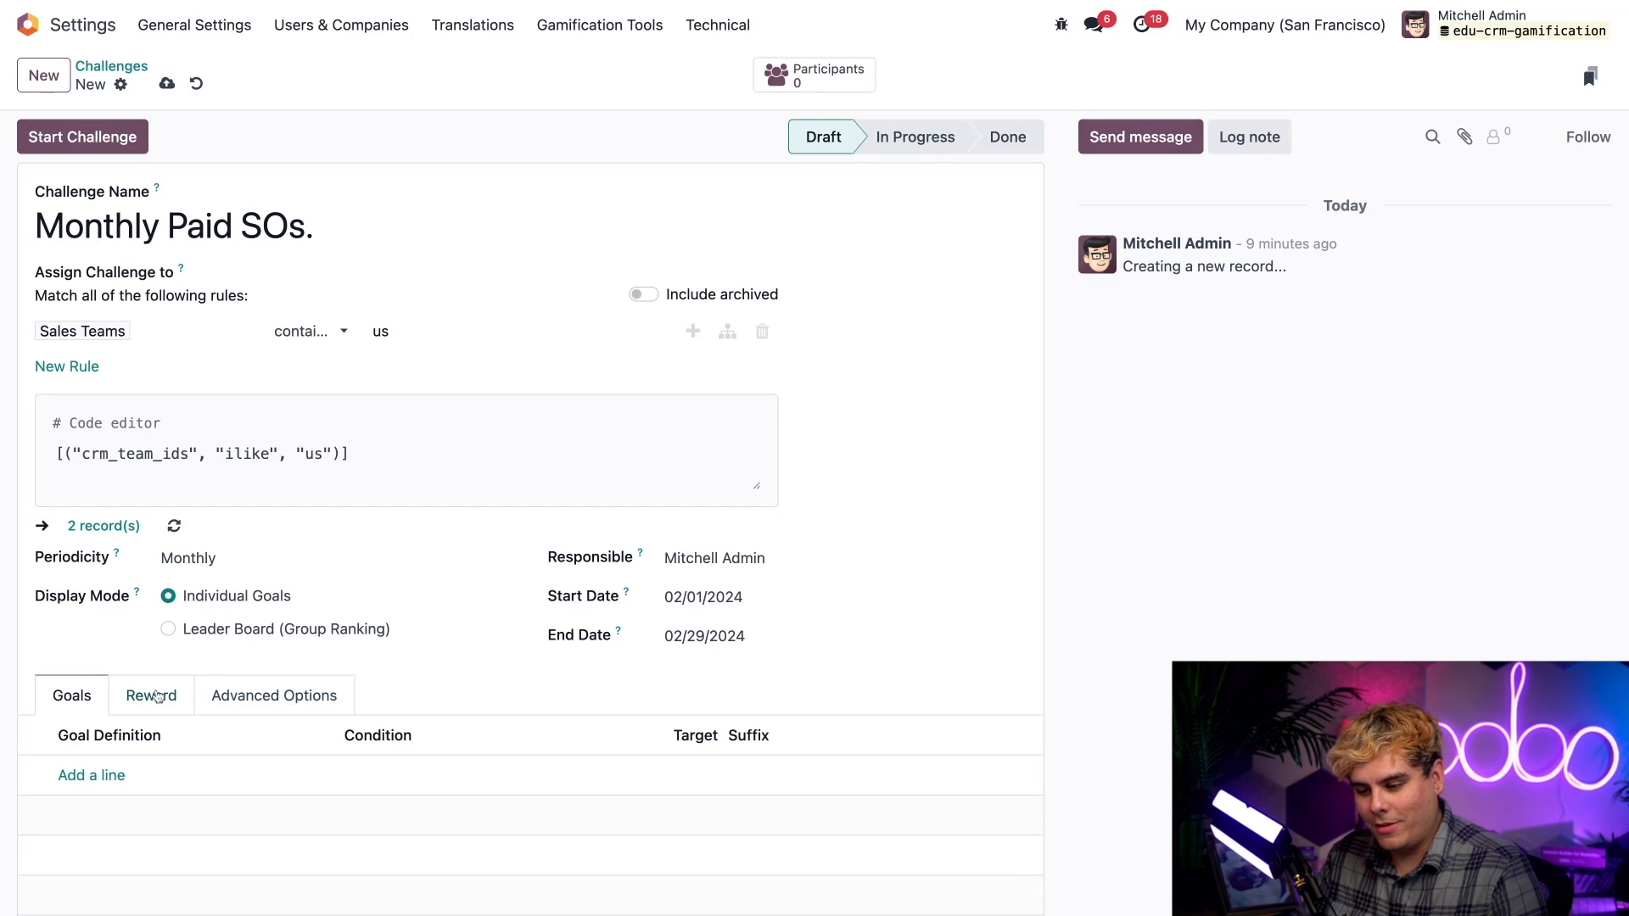
{"action": "scroll", "scroll_direction": "down", "scroll_amount": 3}
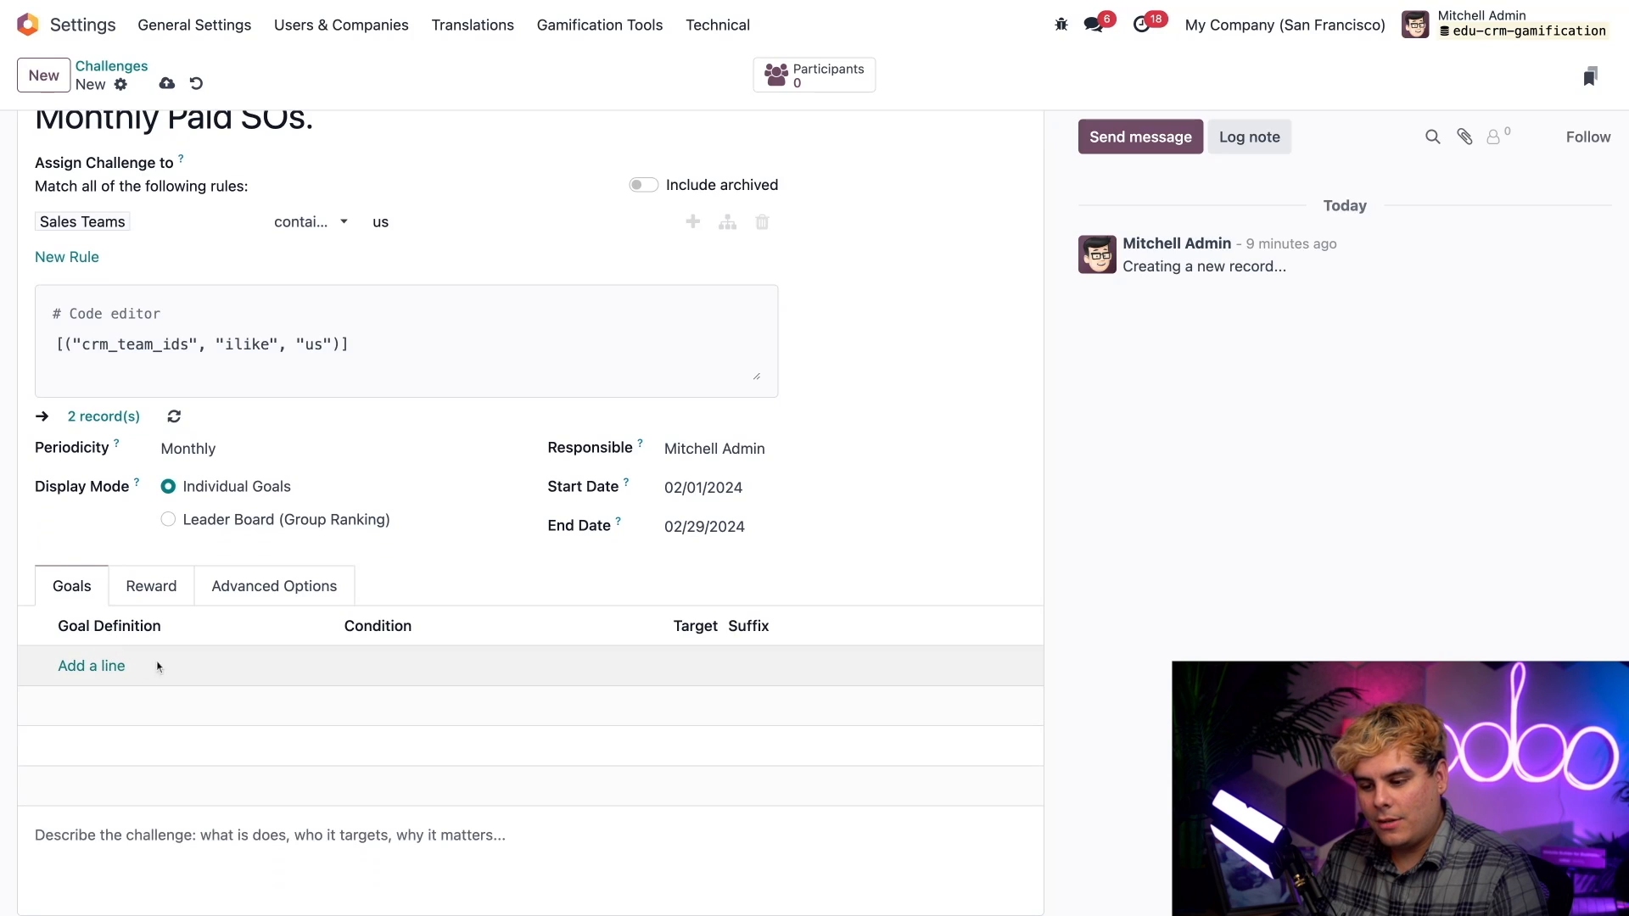
Add a Total Paid Sales Orders goal line with a target of 2000
{"action": "left_click", "coordinate": [92, 665]}
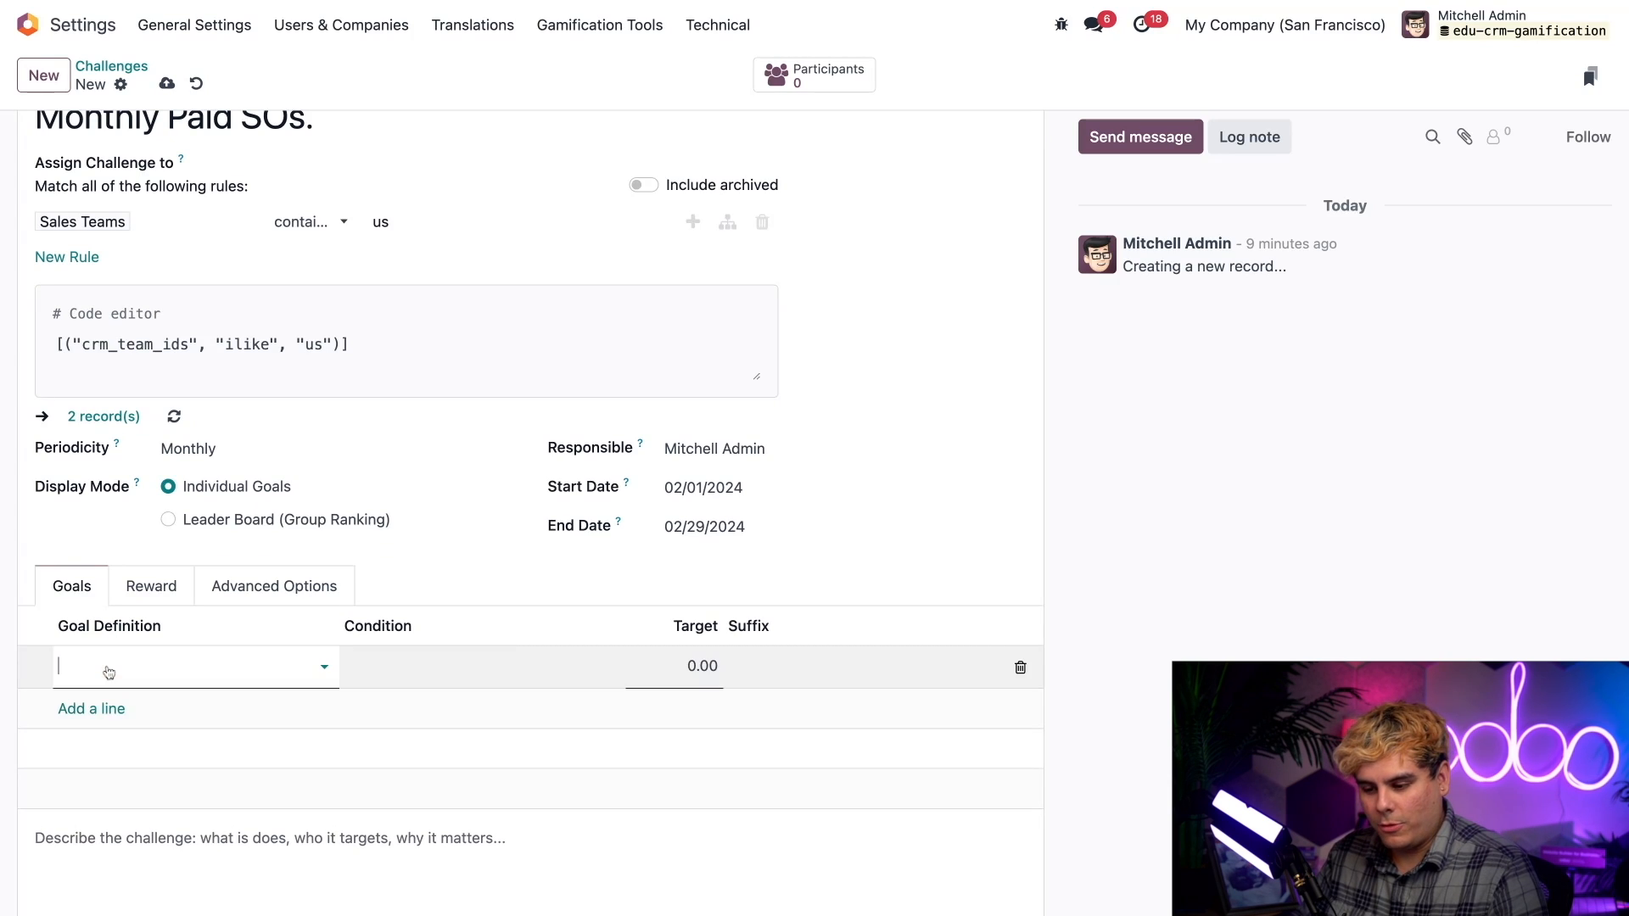
{"action": "left_click", "coordinate": [194, 665]}
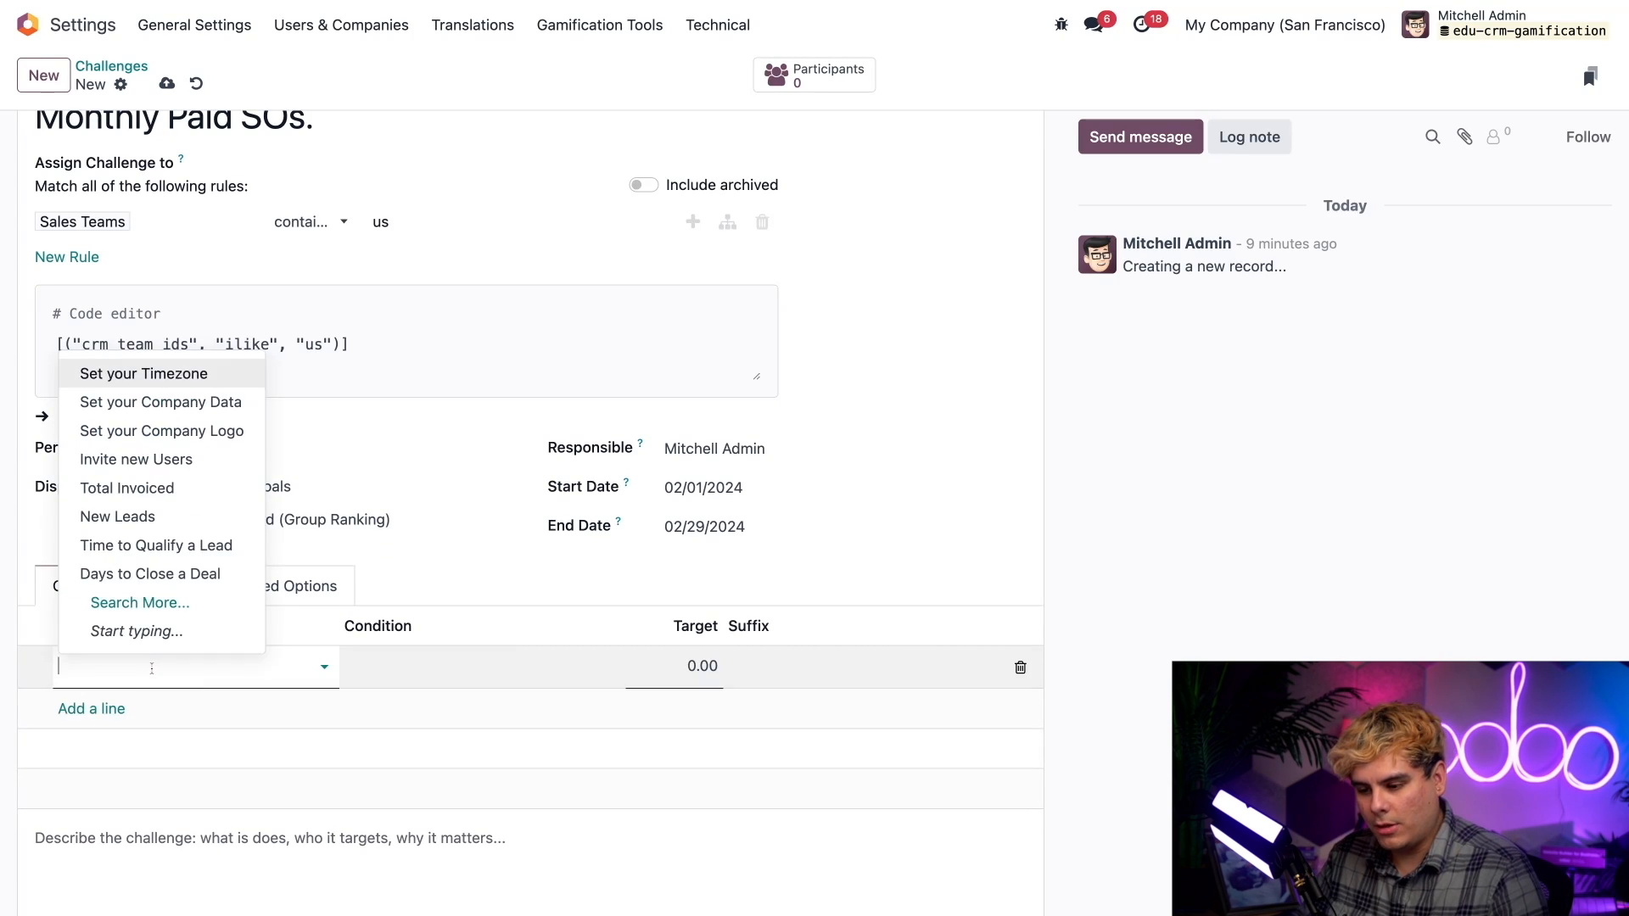
{"action": "type", "text": "total pa"}
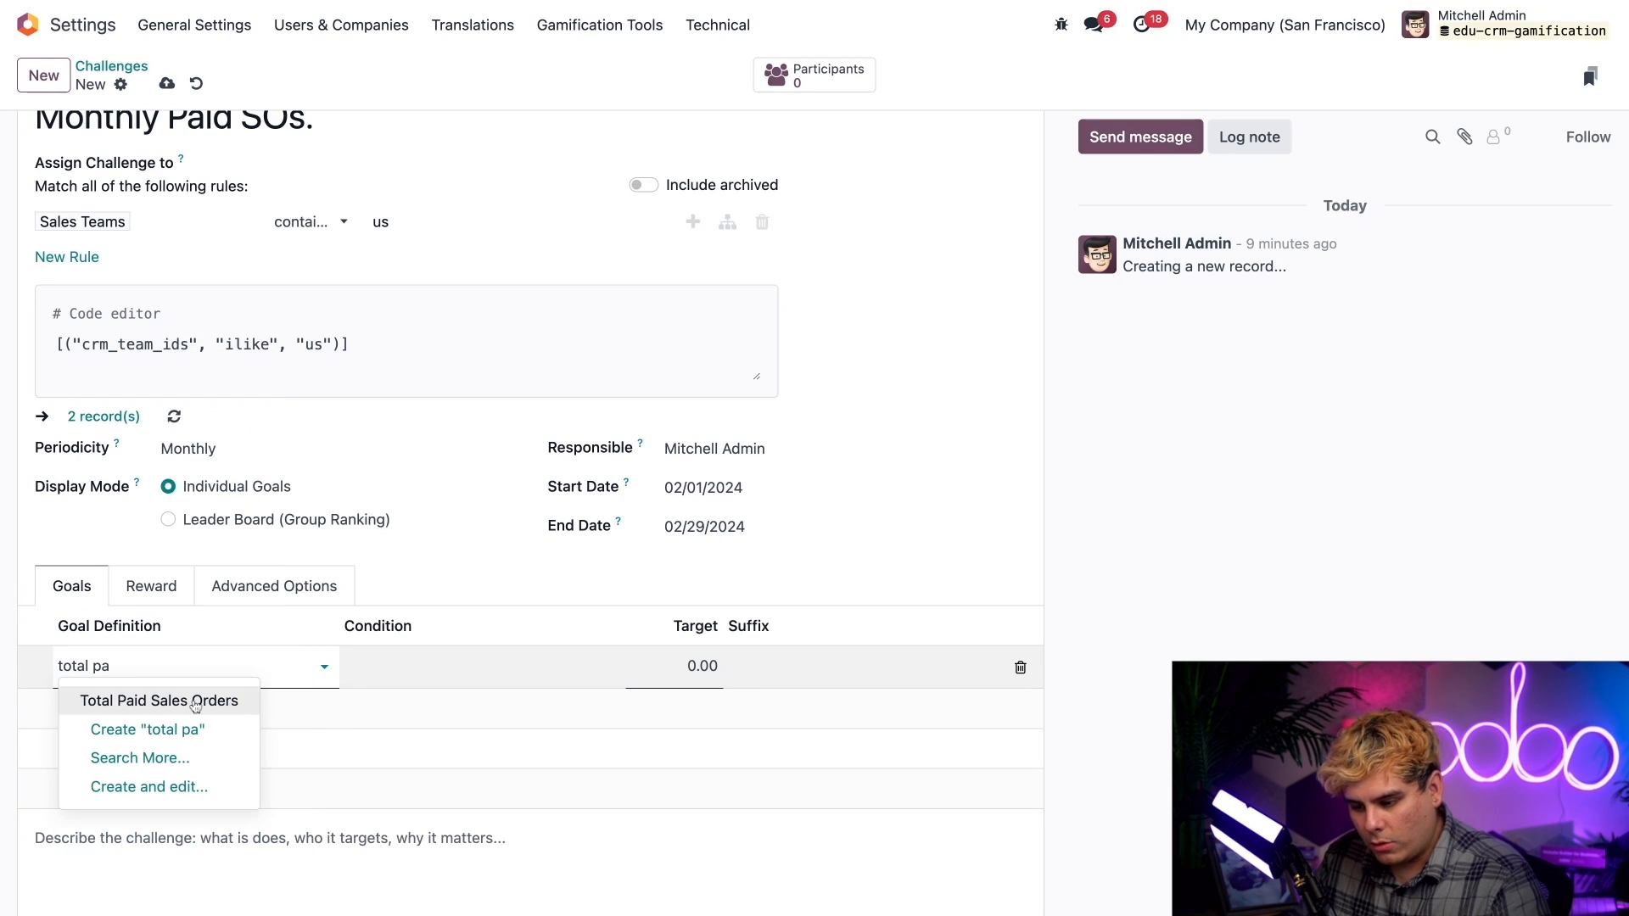
{"action": "left_click", "coordinate": [159, 701]}
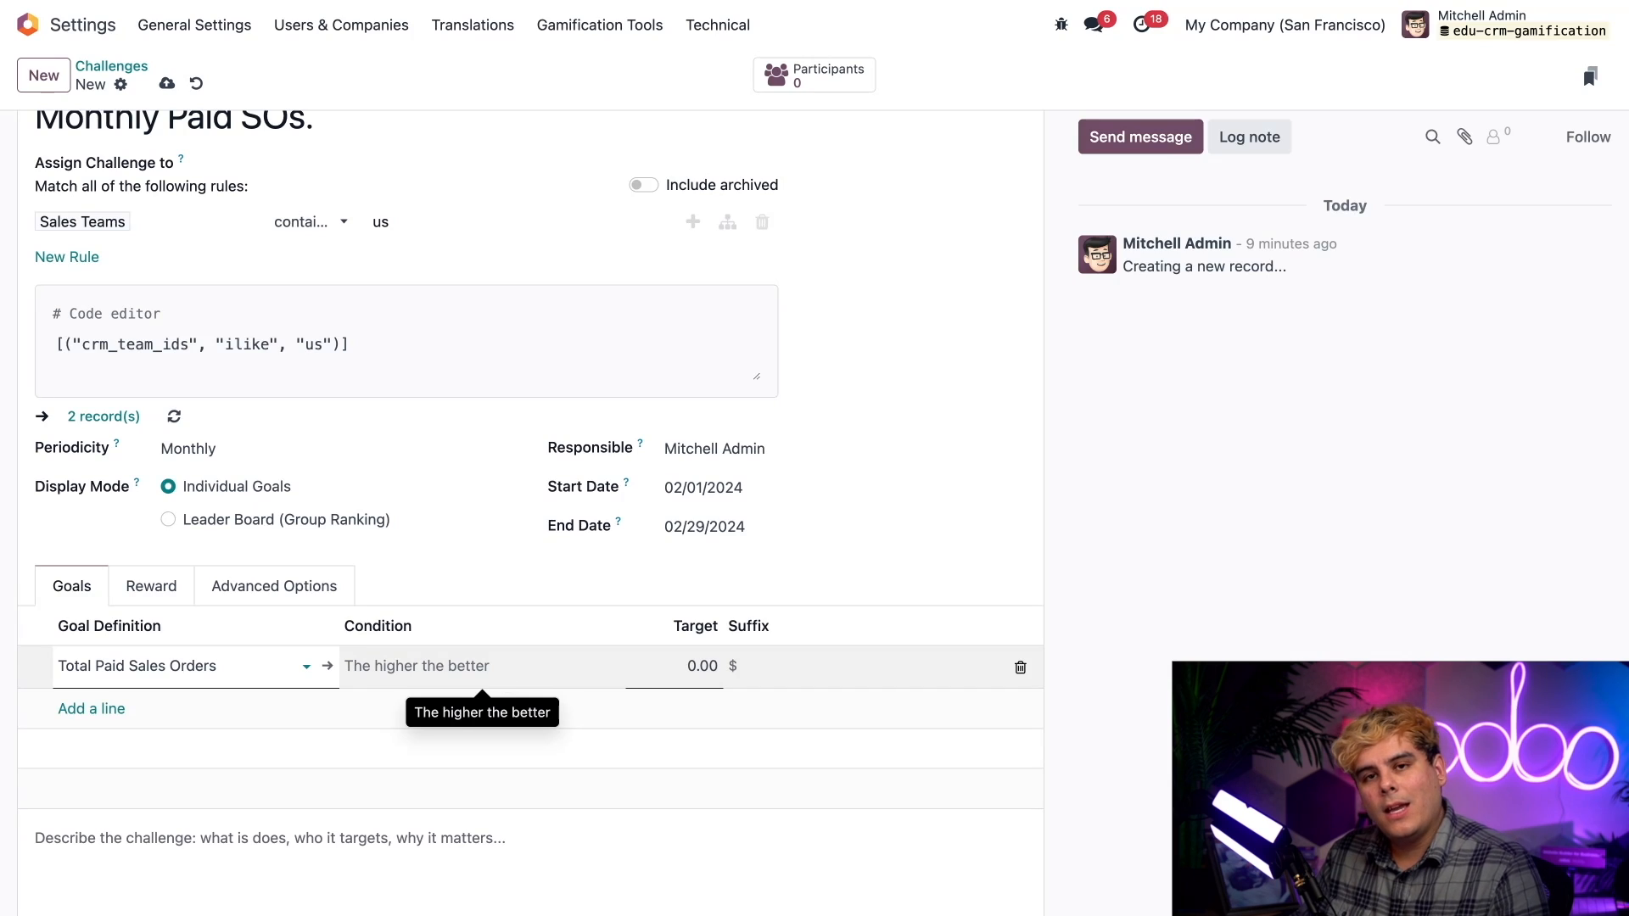
{"action": "mouse_move", "coordinate": [573, 648]}
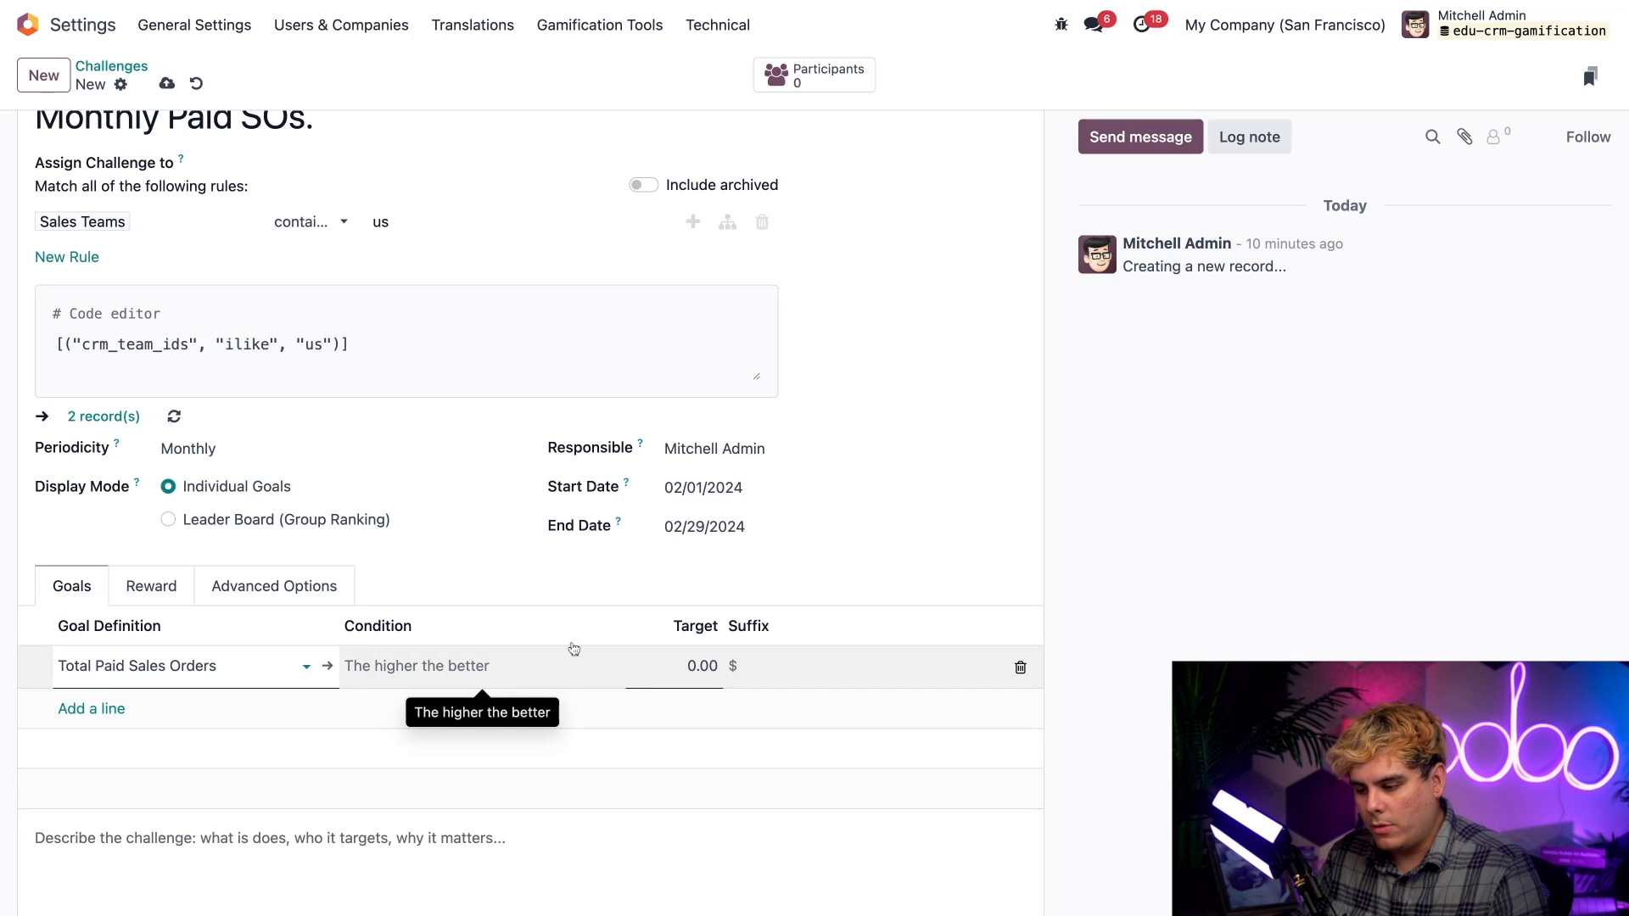
{"action": "type", "text": "2"}
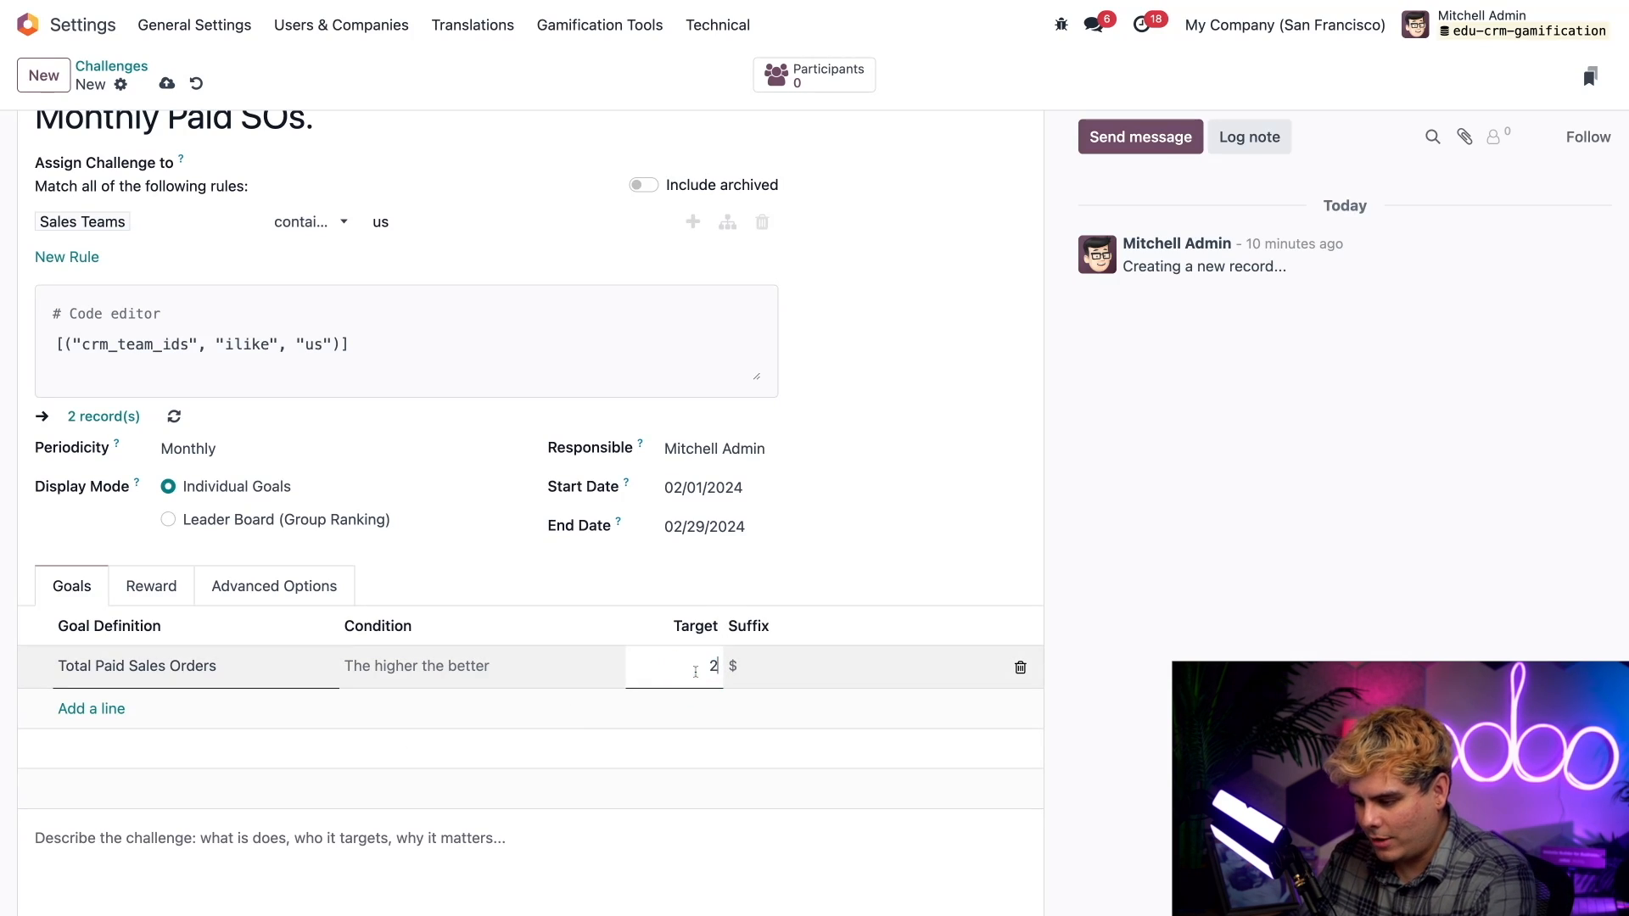
{"action": "type", "text": "2000"}
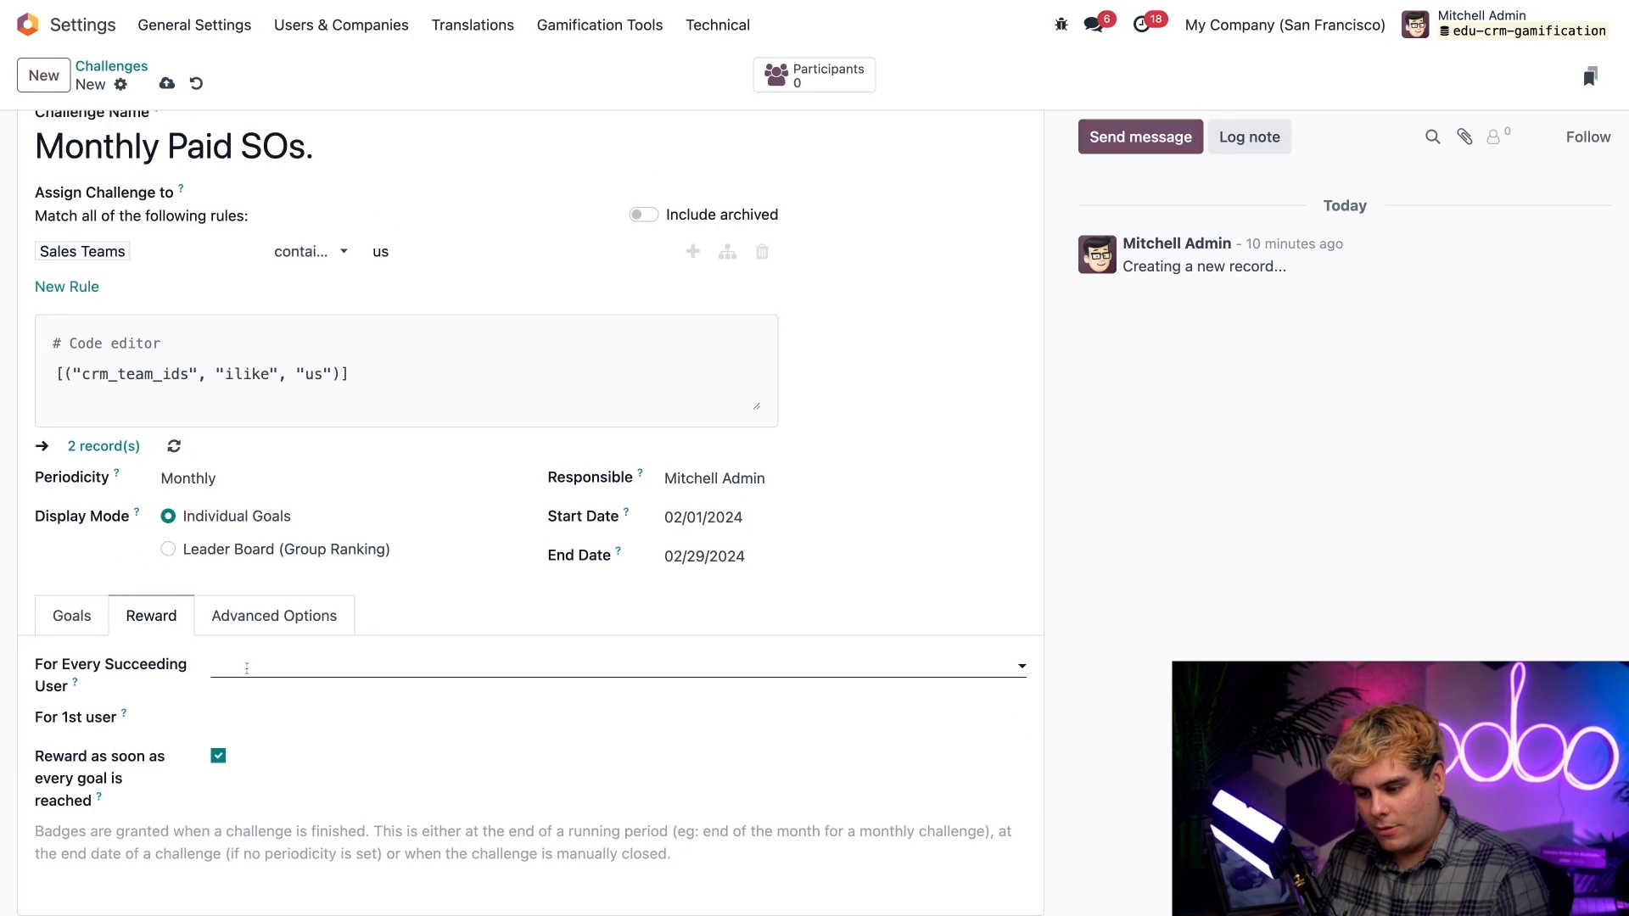
Go to the Badges list under Gamification Tools
{"action": "left_click", "coordinate": [616, 665]}
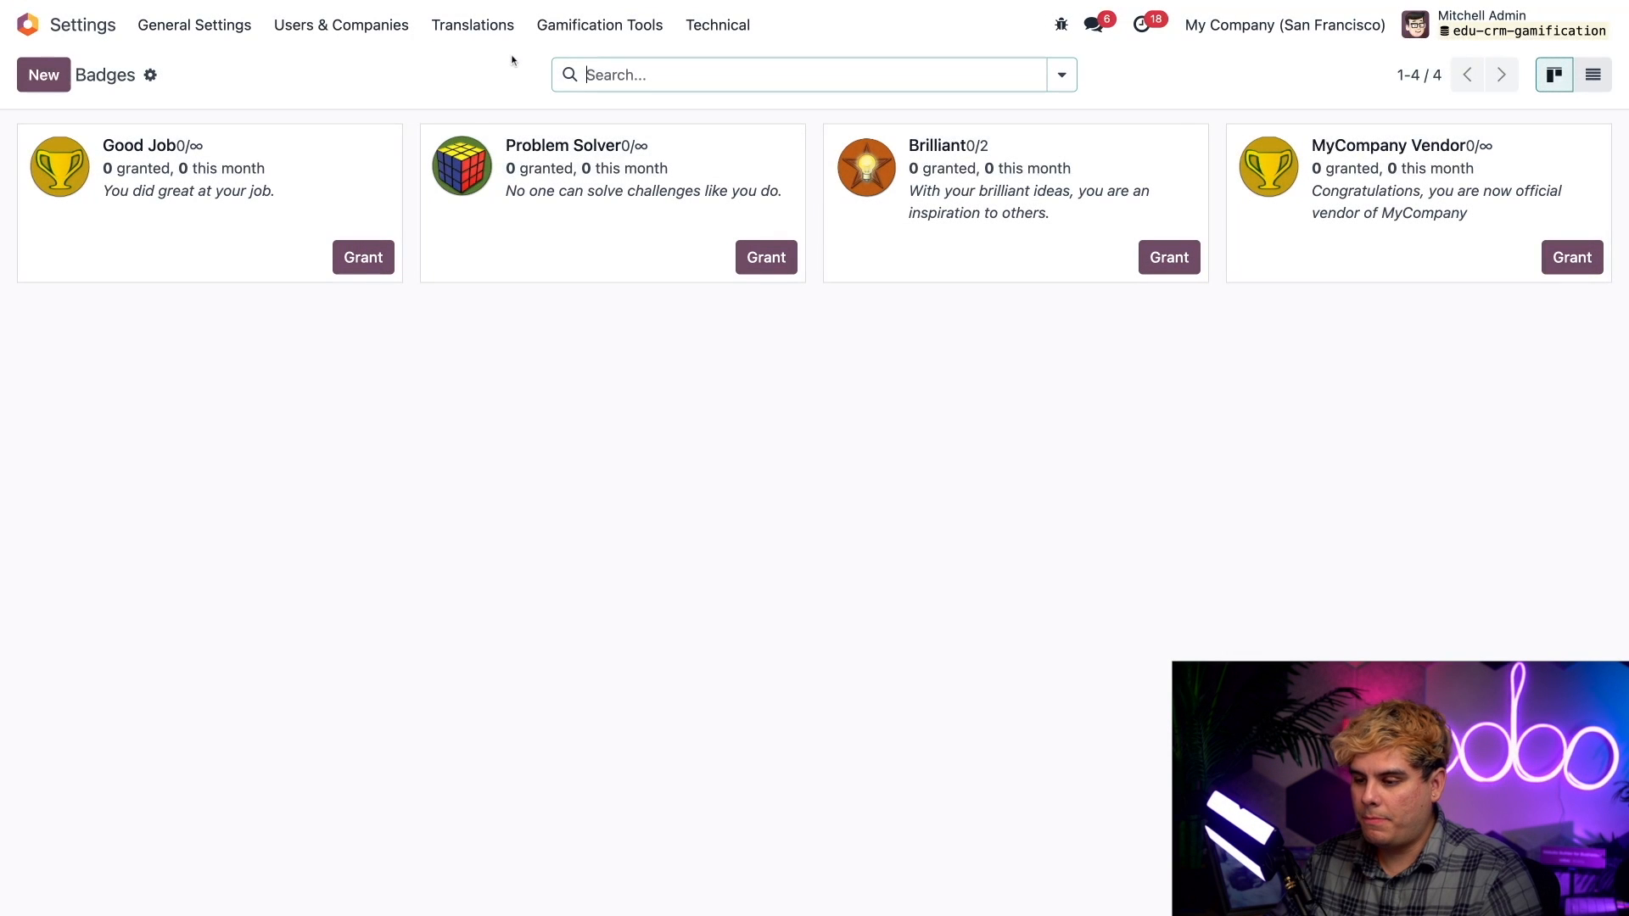
Review the Good Job badge and return to the Monthly Paid SOs. challenge
{"action": "left_click", "coordinate": [599, 23]}
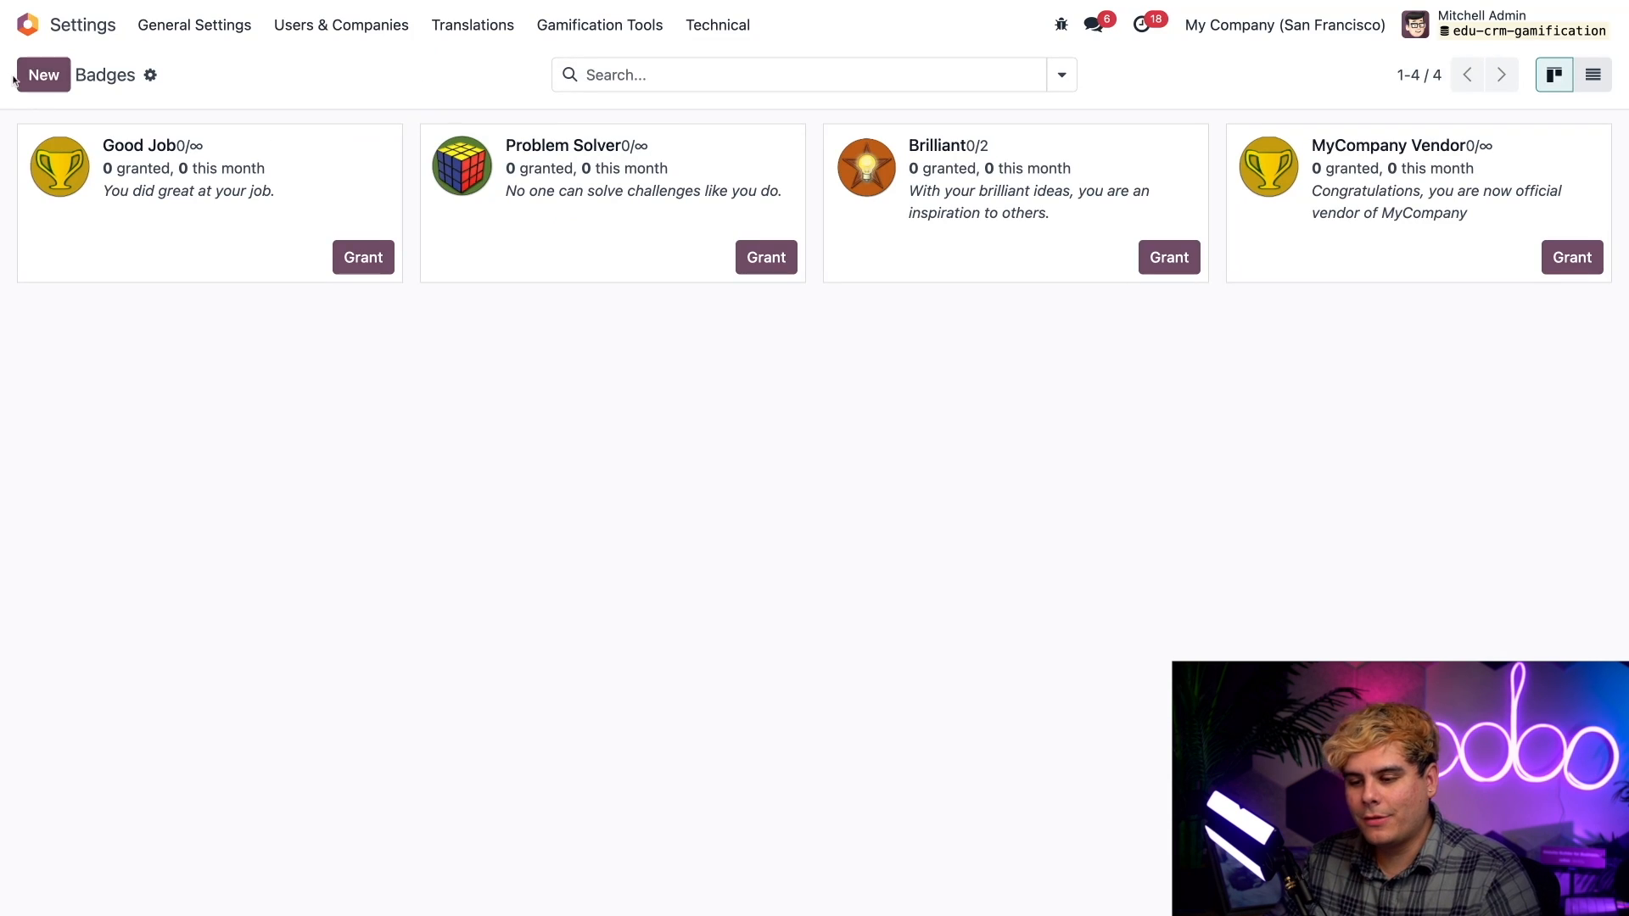
{"action": "mouse_move", "coordinate": [293, 125]}
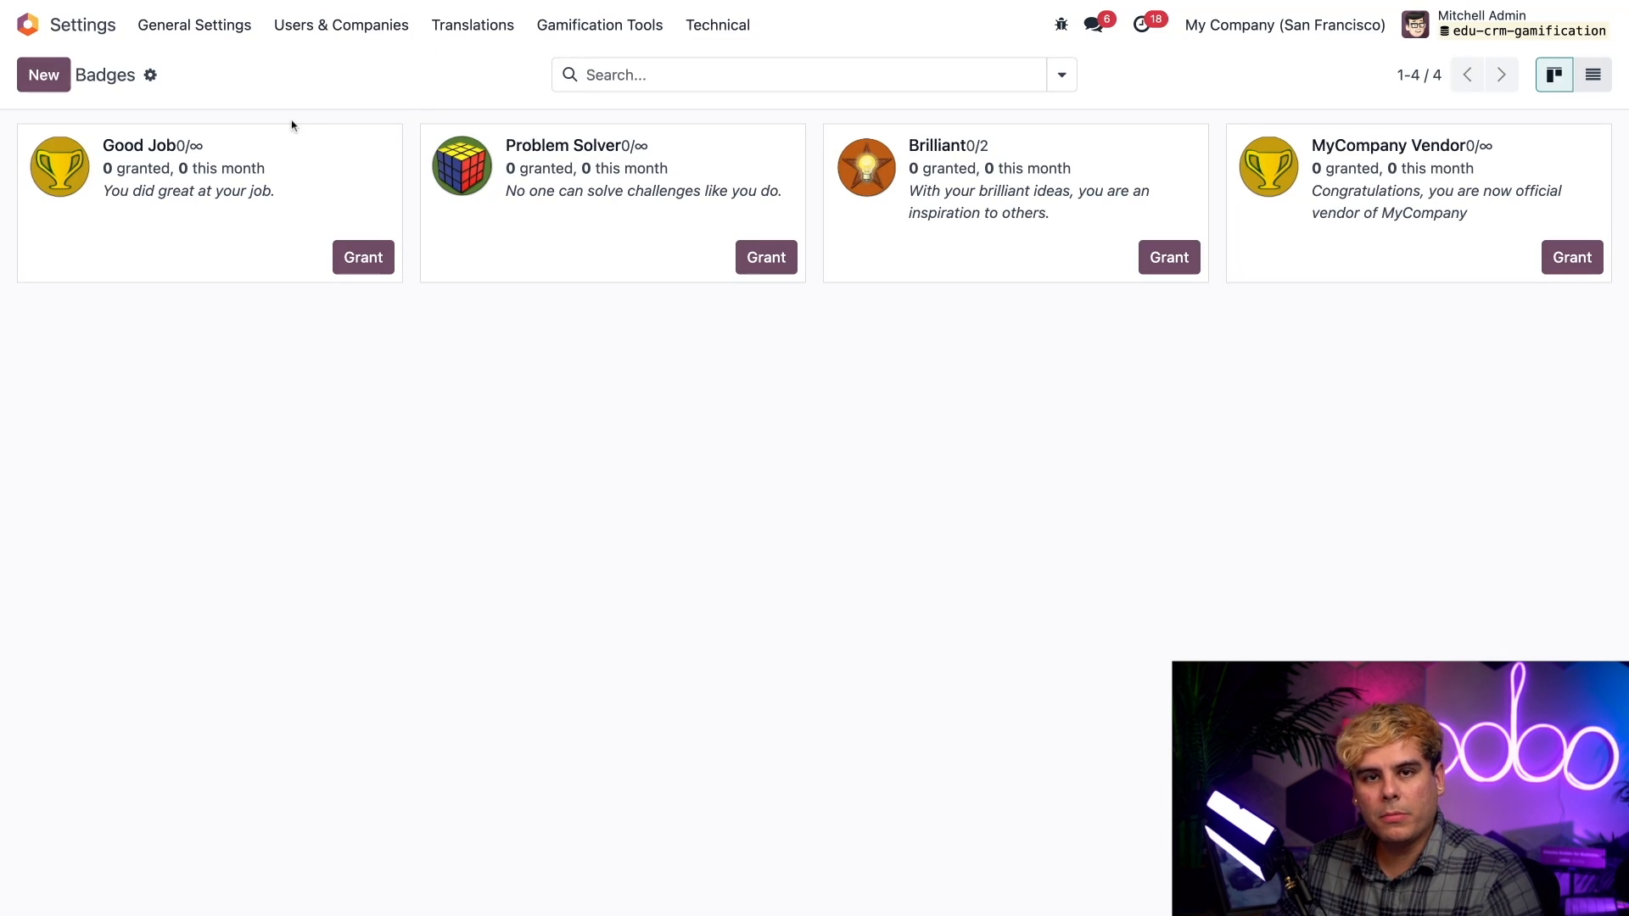
{"action": "left_click", "coordinate": [187, 166]}
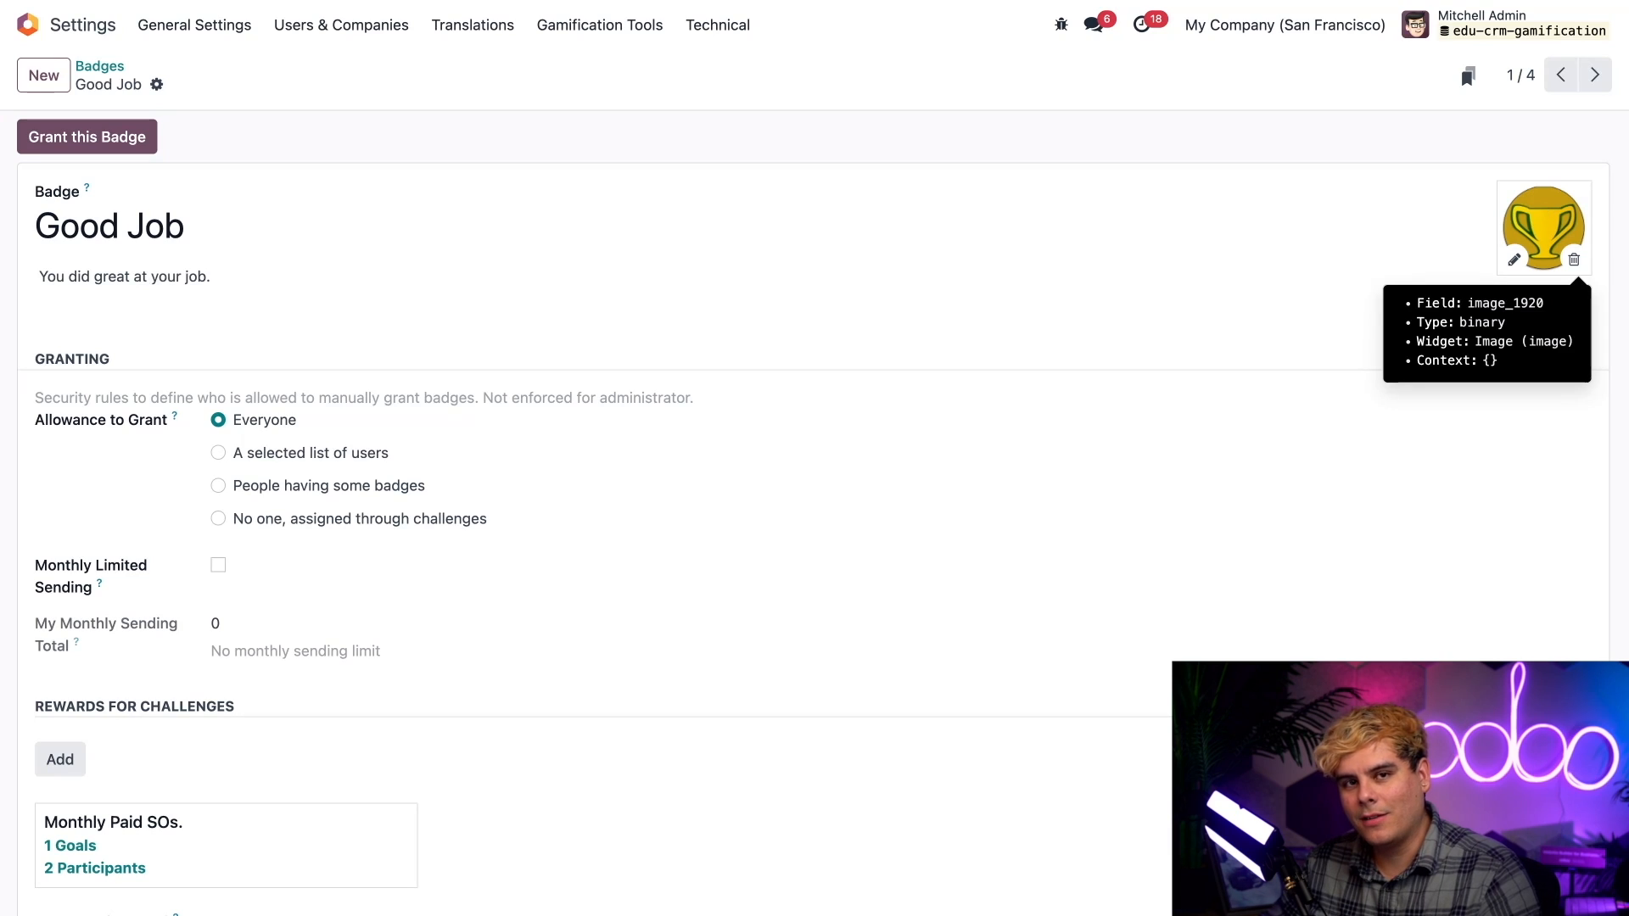
{"action": "mouse_move", "coordinate": [1043, 441]}
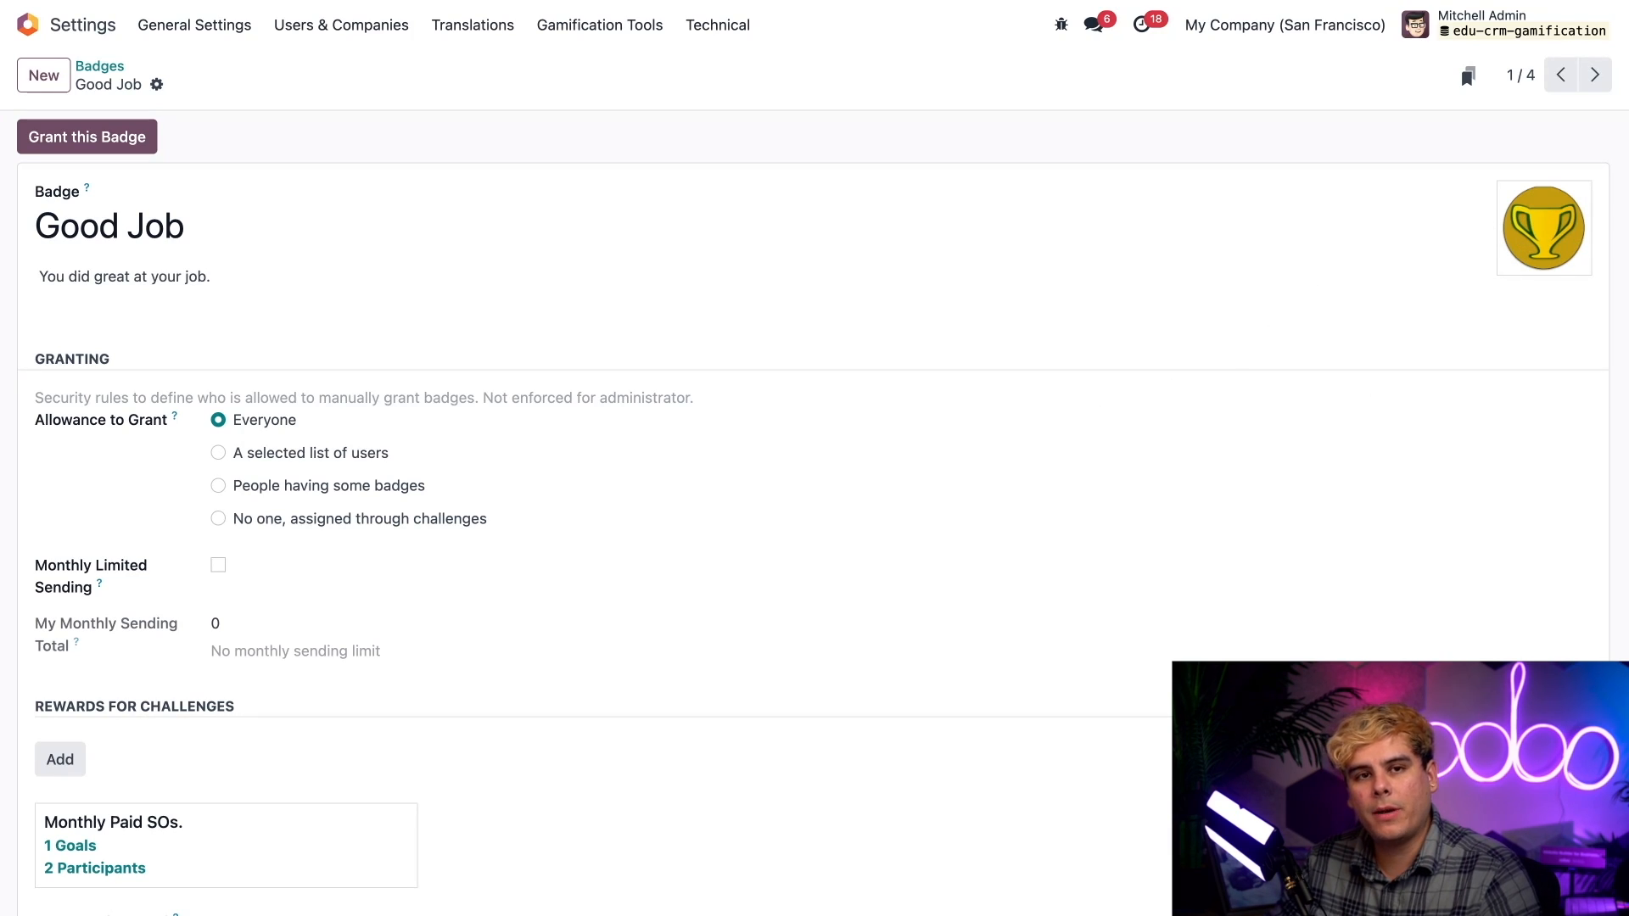
{"action": "left_click", "coordinate": [108, 225]}
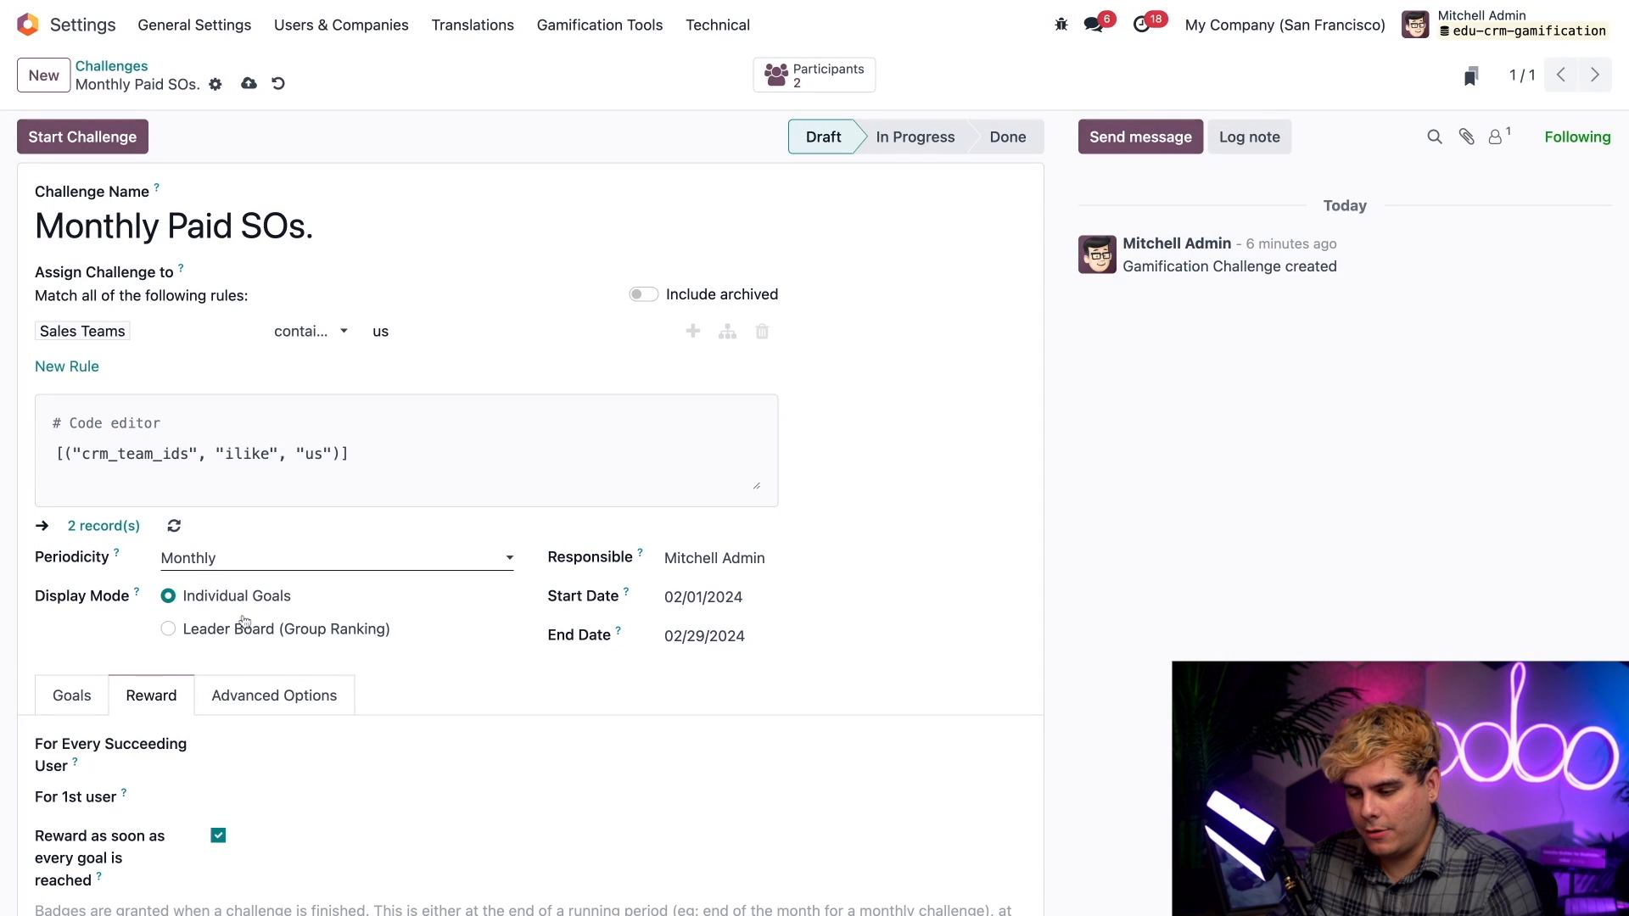
Set Good Job as the badge for every succeeding user
{"action": "left_click", "coordinate": [613, 743]}
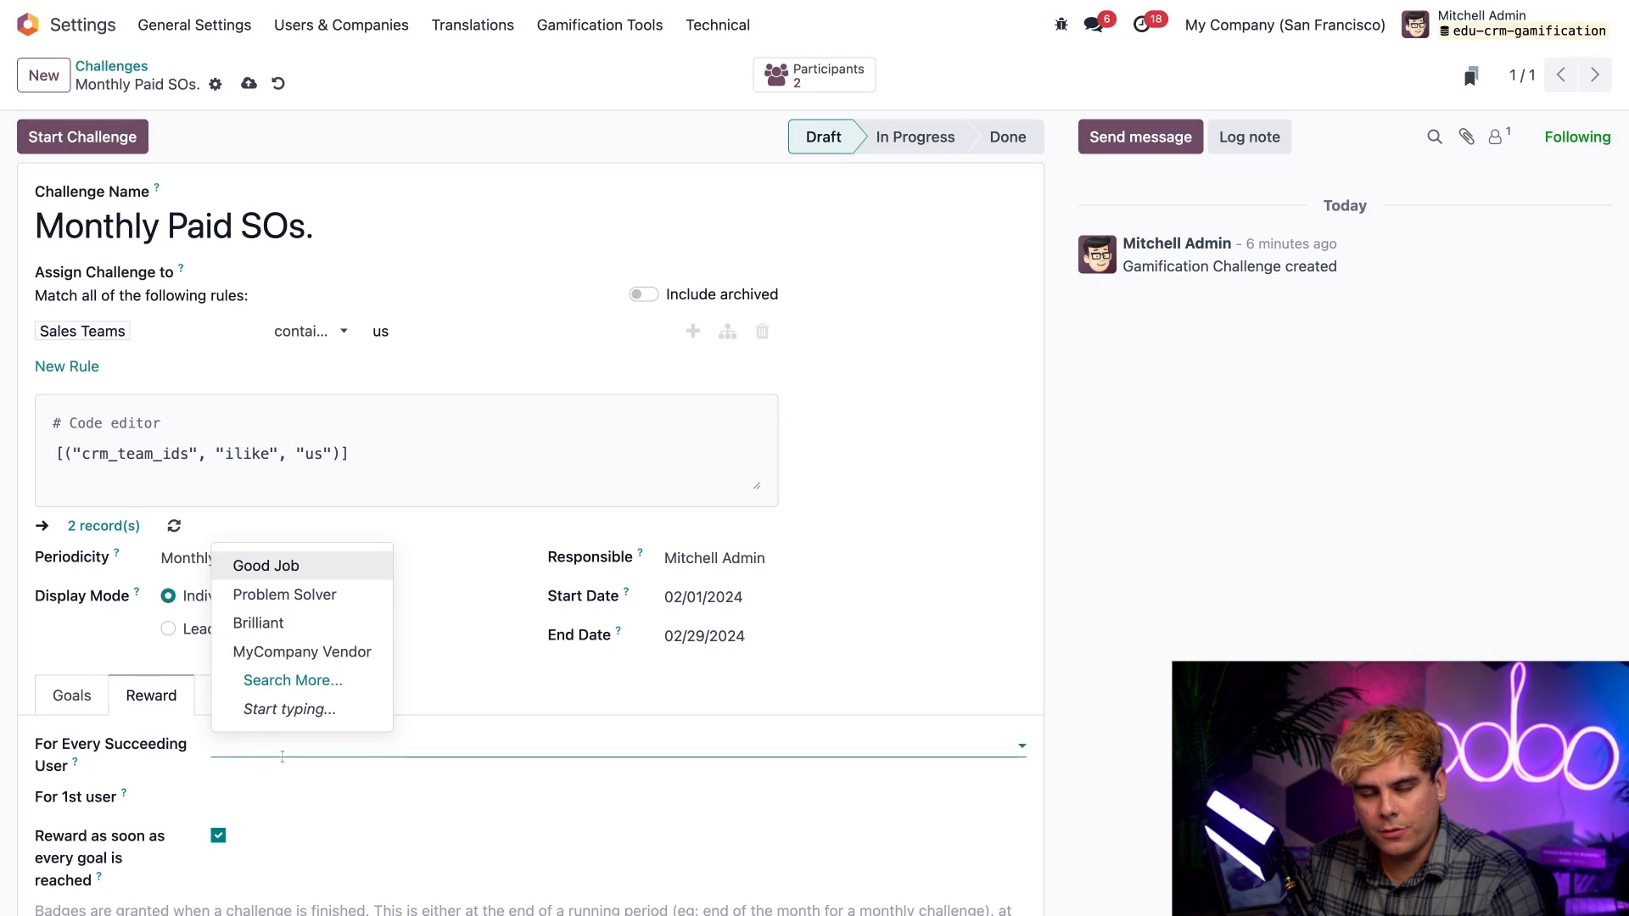
{"action": "mouse_move", "coordinate": [302, 652]}
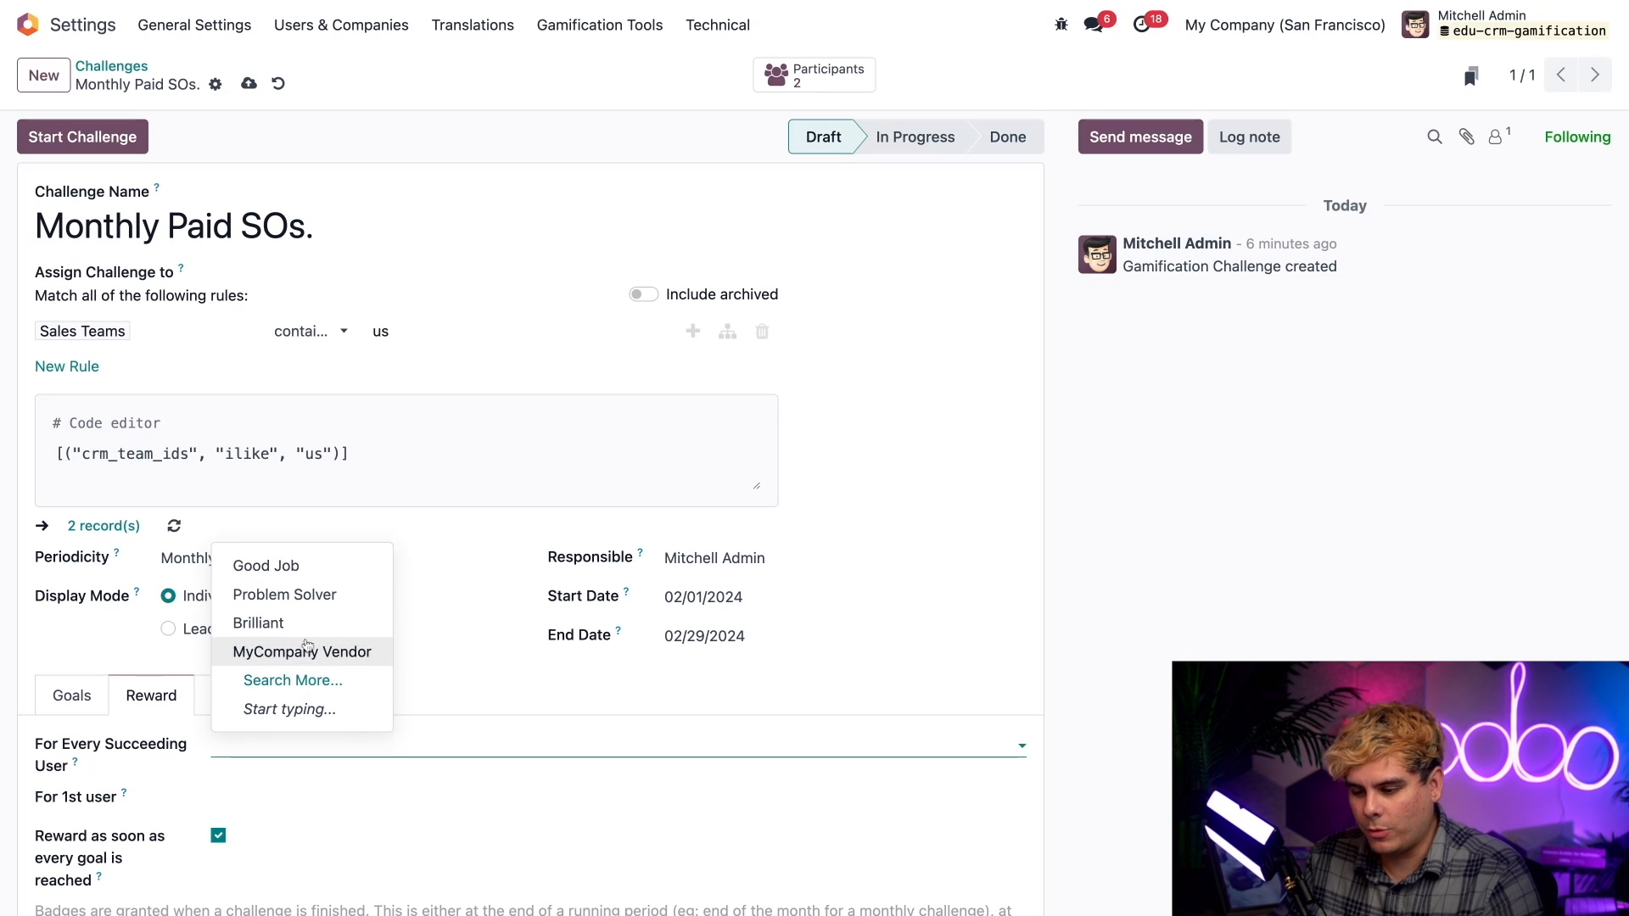
{"action": "left_click", "coordinate": [266, 565]}
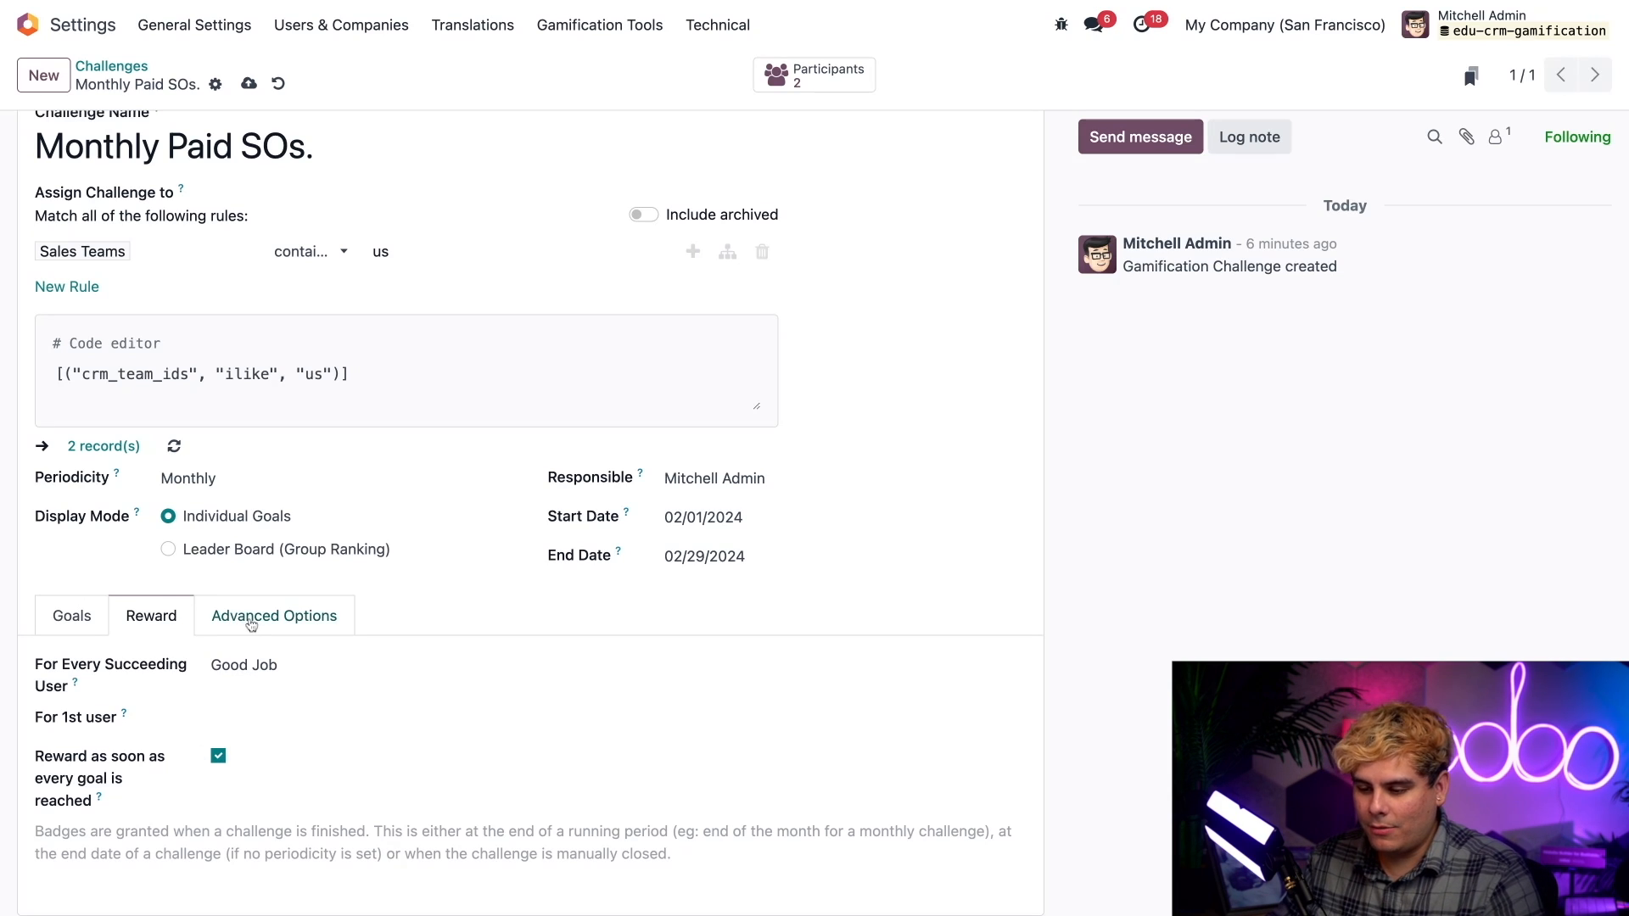
Under Advanced Options, set Report Frequency to Weekly with the Gamification: Challenge Report template
{"action": "left_click", "coordinate": [275, 614]}
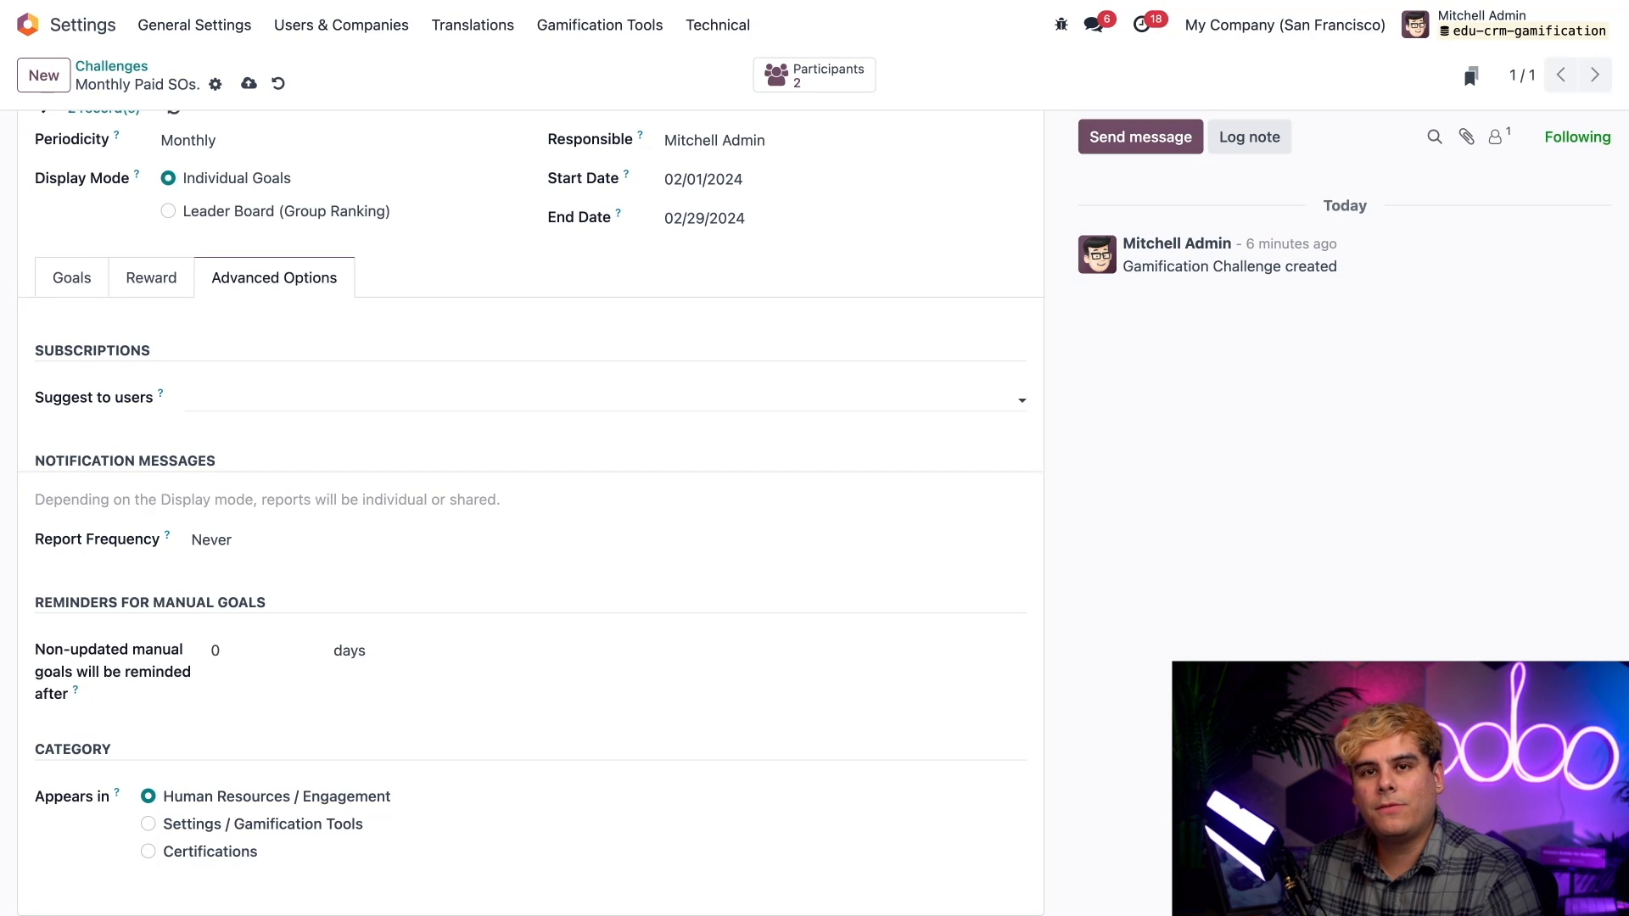
{"action": "mouse_move", "coordinate": [232, 433]}
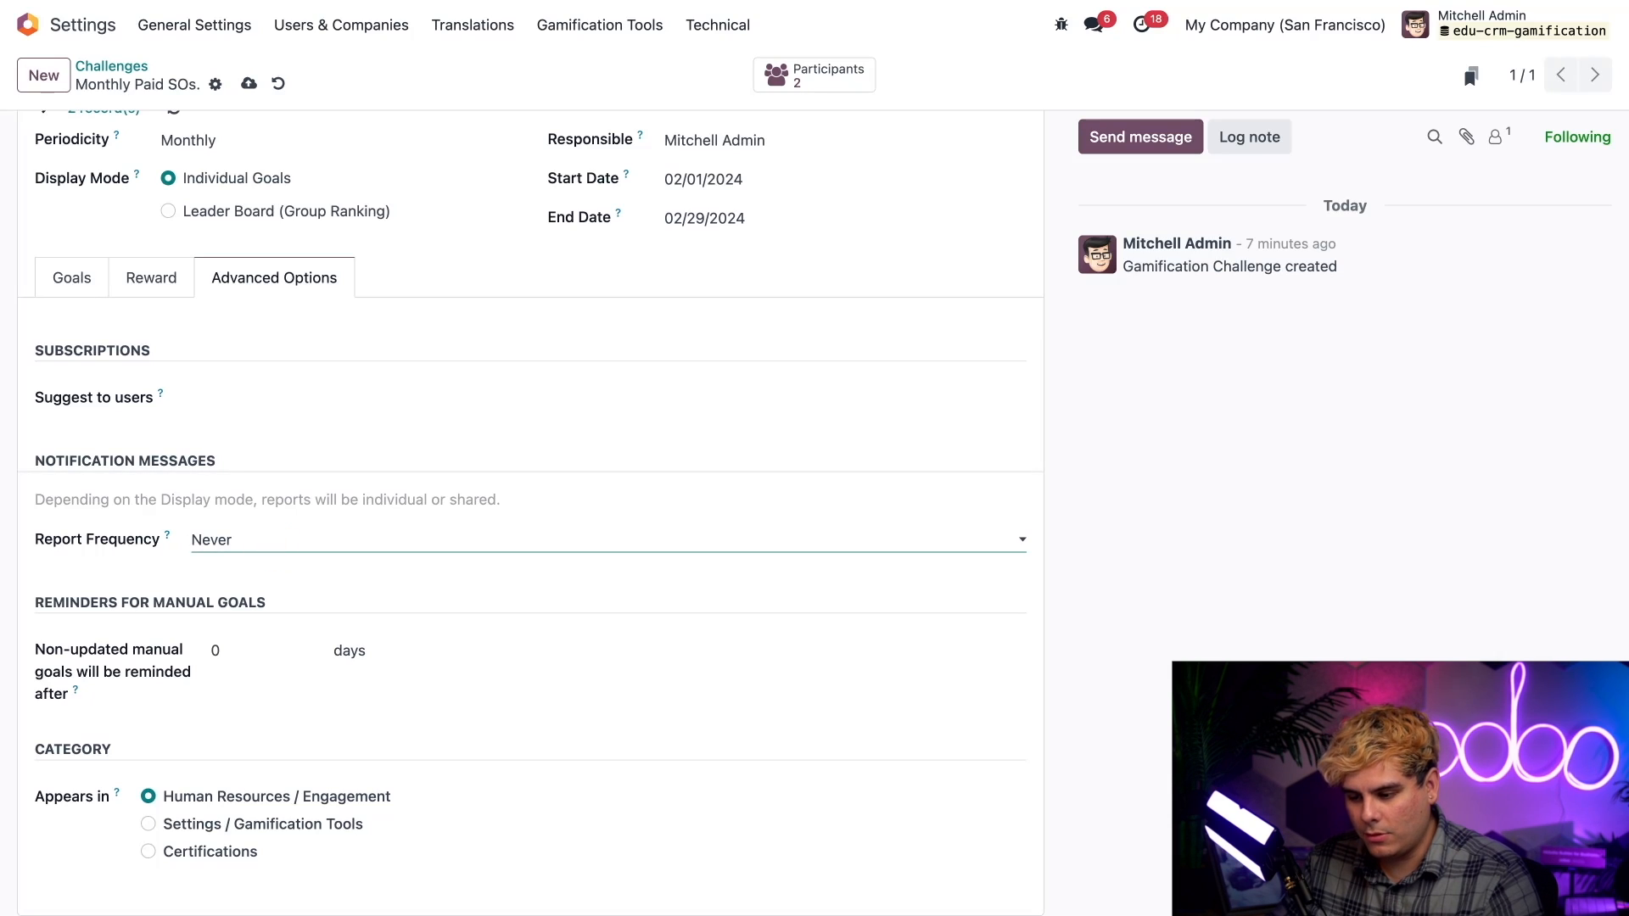
{"action": "left_click", "coordinate": [608, 539]}
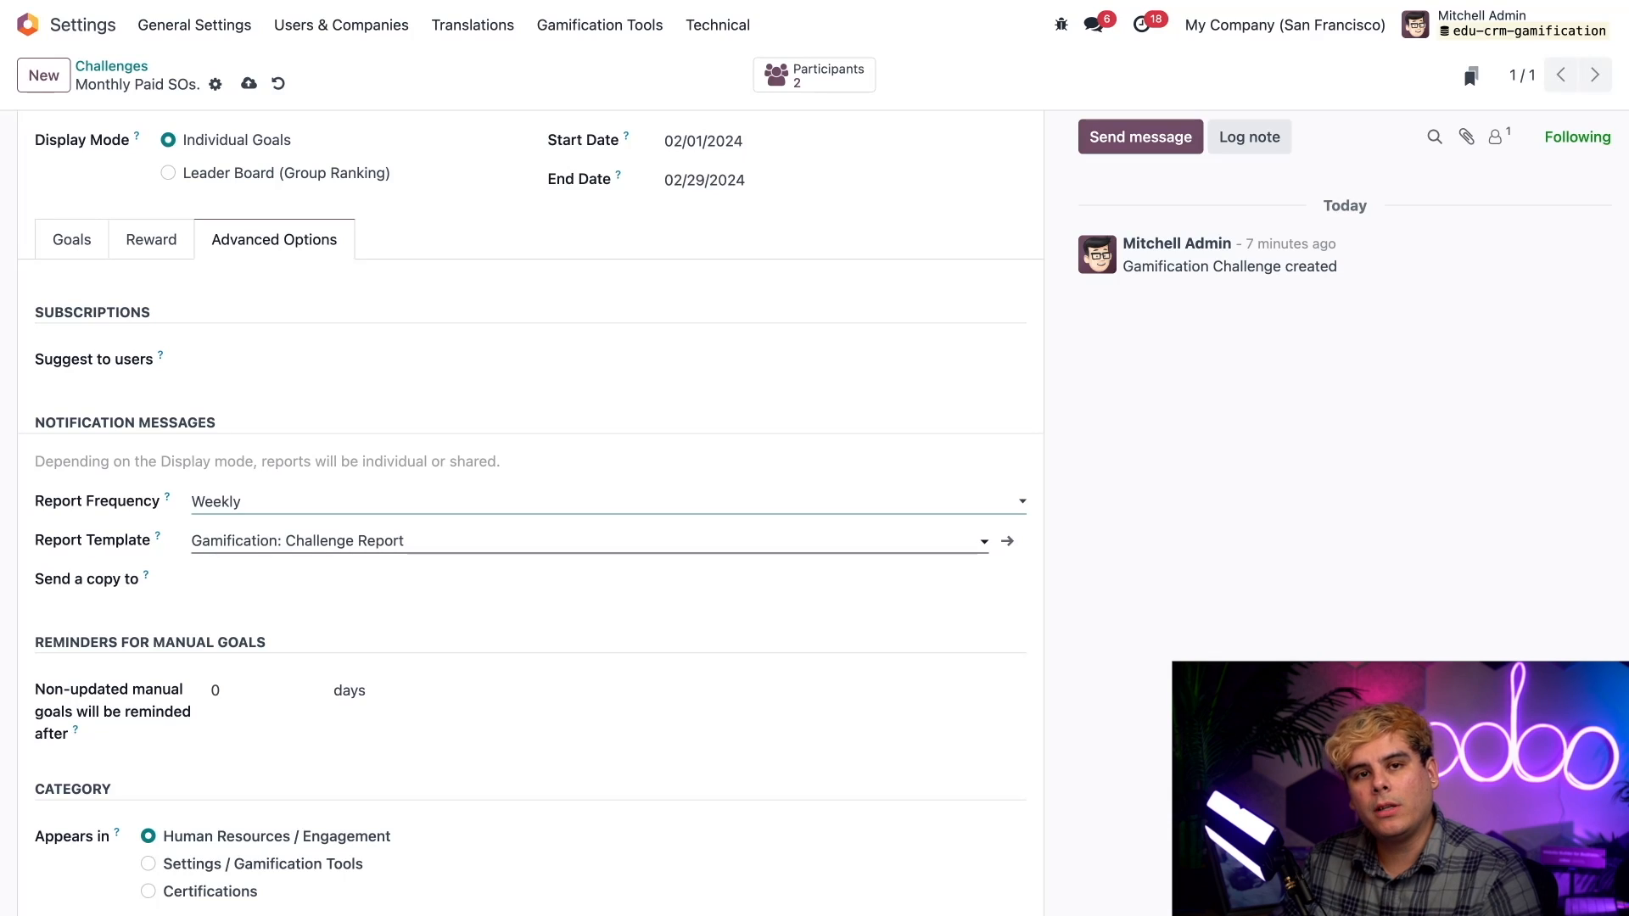
{"action": "mouse_move", "coordinate": [1006, 541]}
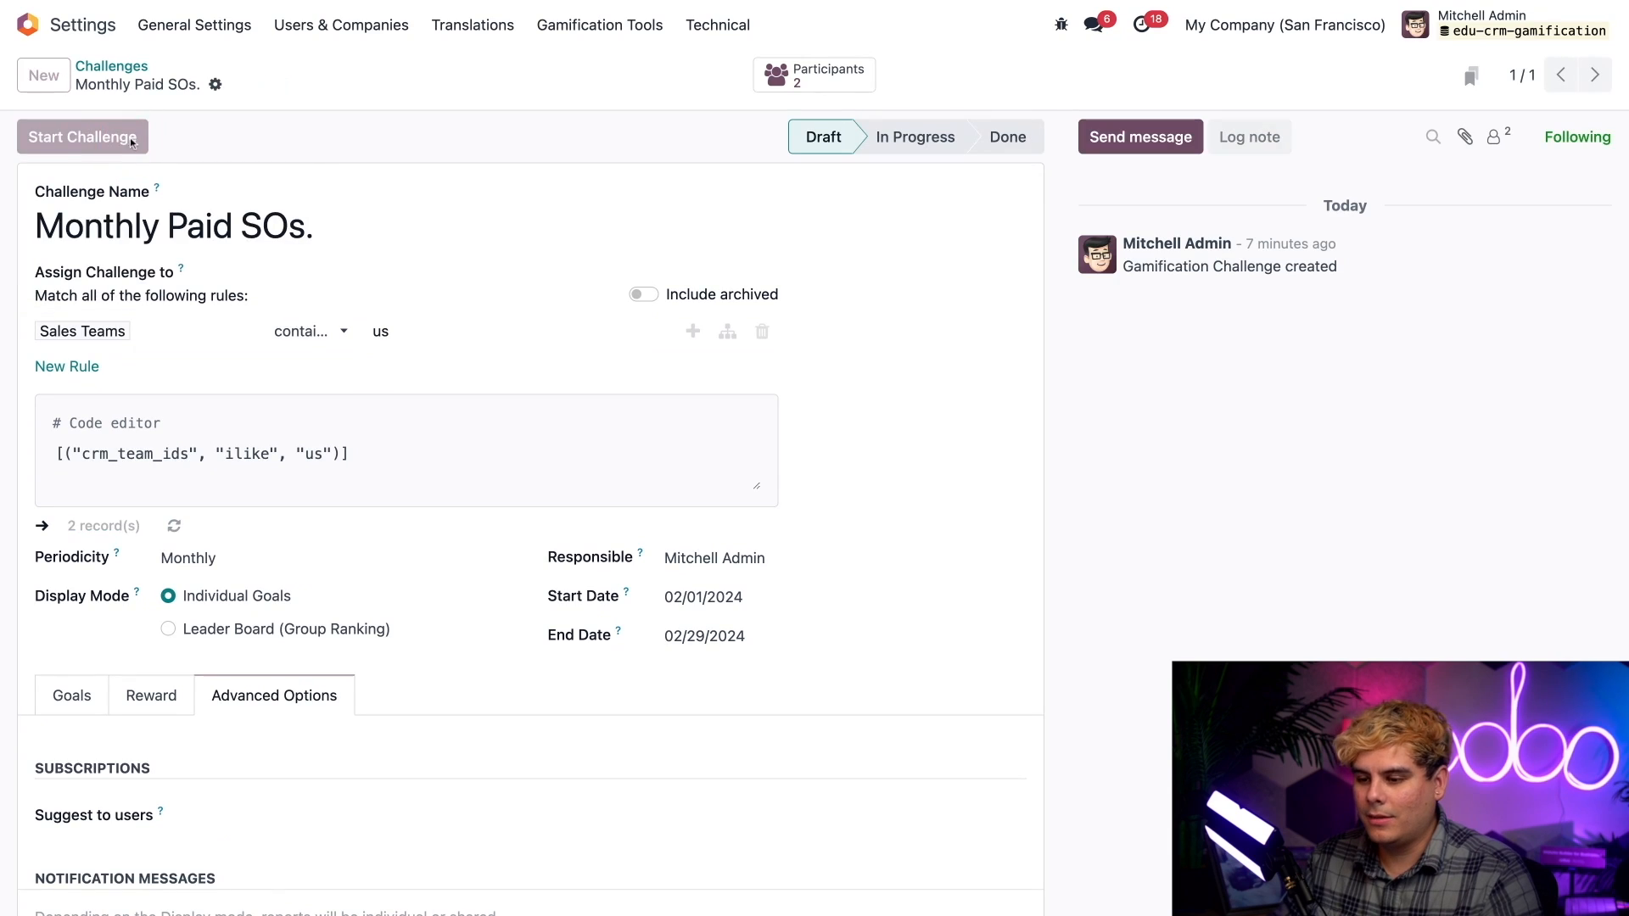
Start the Monthly Paid SOs. challenge so it moves from Draft to In Progress
{"action": "left_click", "coordinate": [82, 136]}
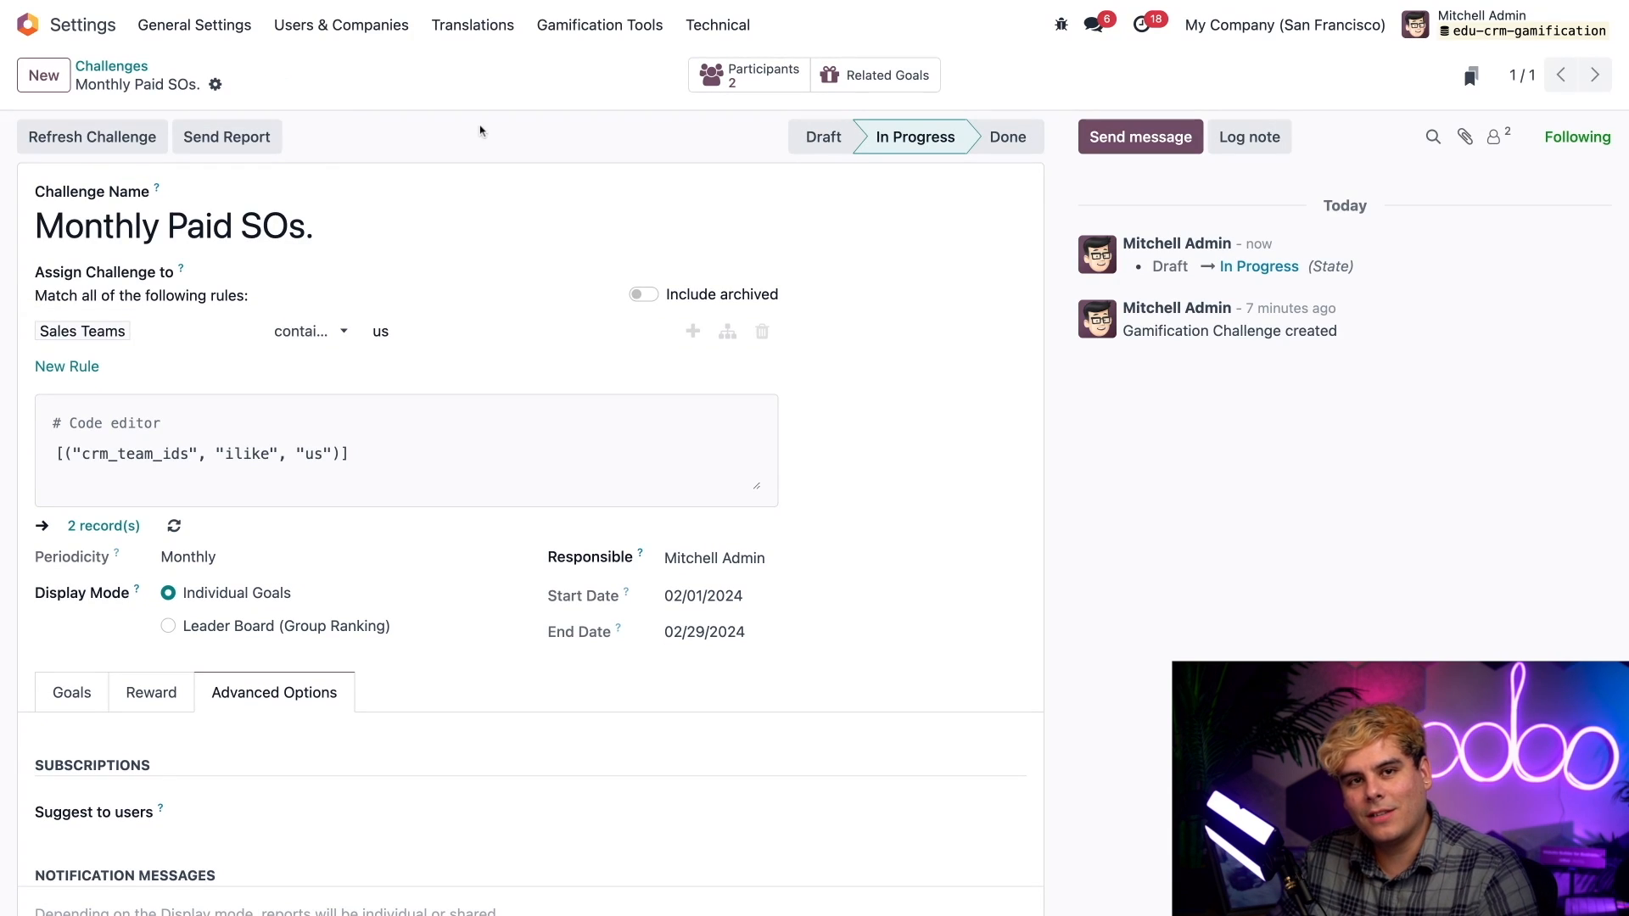